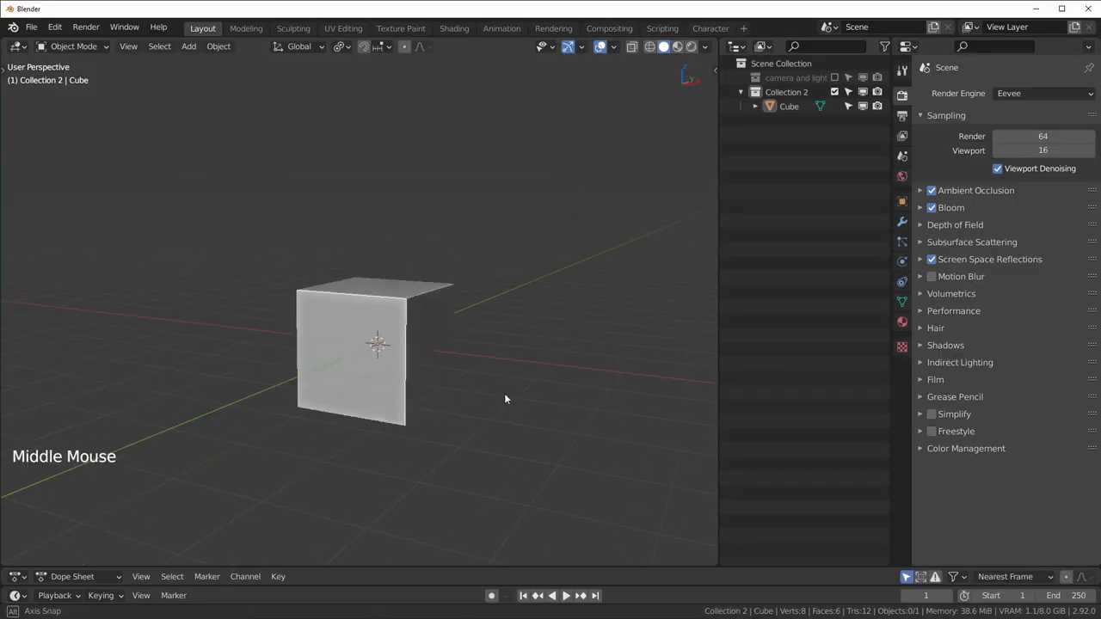
# Select the tilted cube, show its transform values, and scale it to about 3.96 × 2.2 × 2.2 m
pyautogui.moveTo(506, 399); pyautogui.dragTo(474, 397)
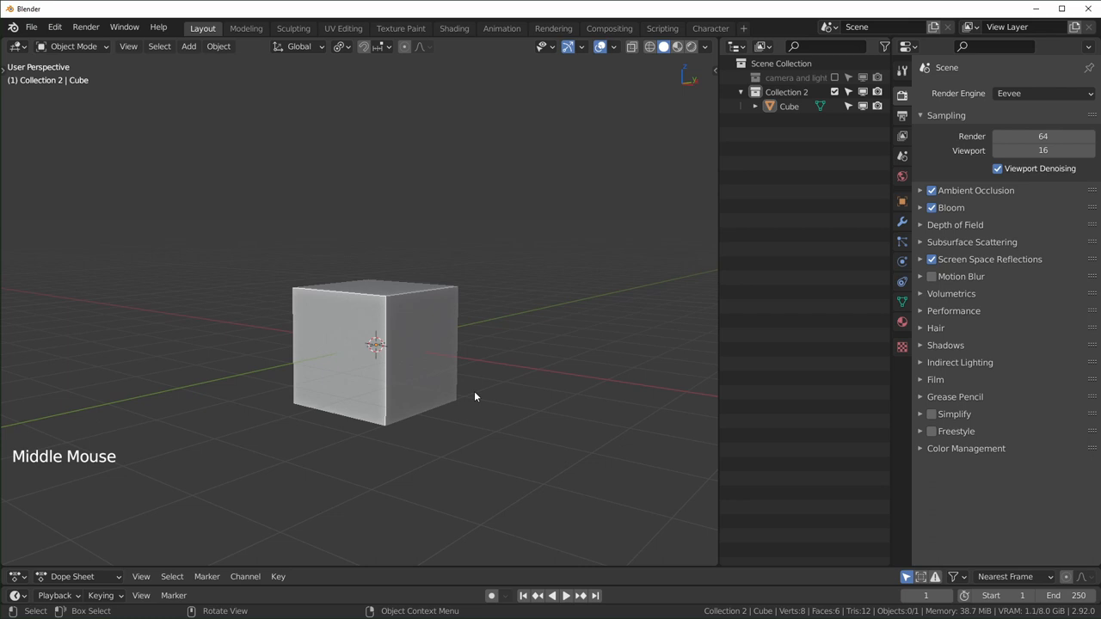
pyautogui.moveTo(474, 396); pyautogui.dragTo(398, 388)
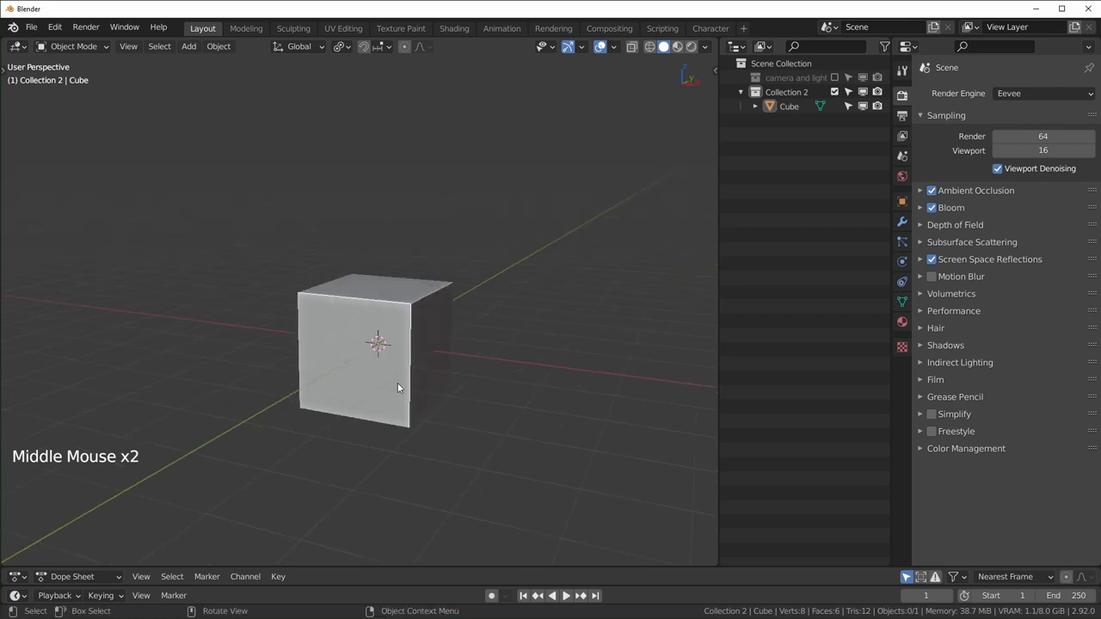
pyautogui.click(361, 353)
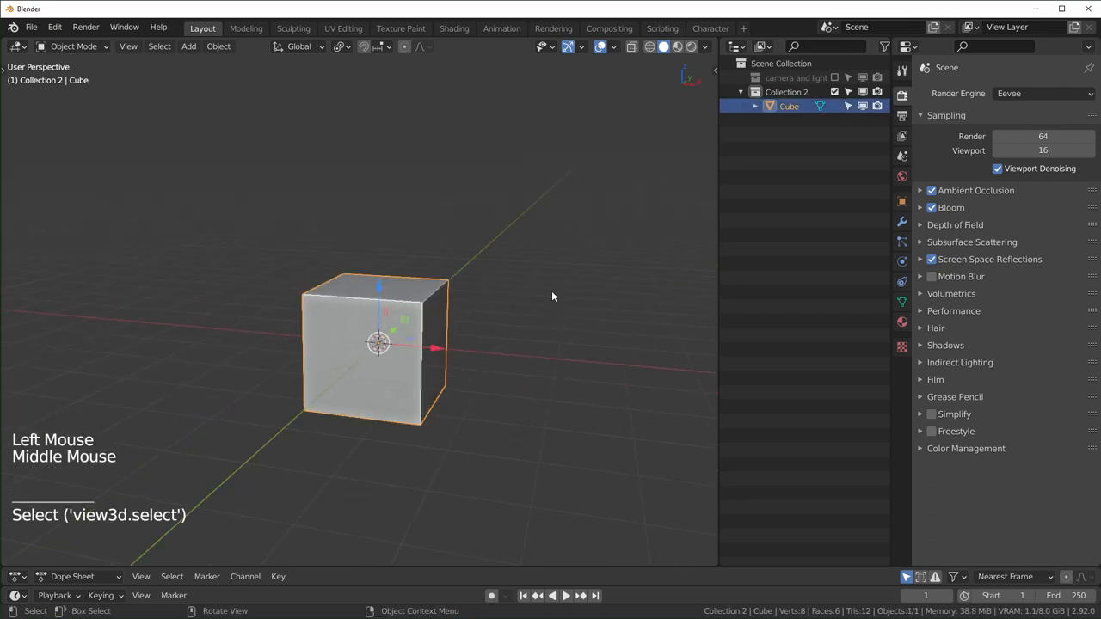
pyautogui.press('n')
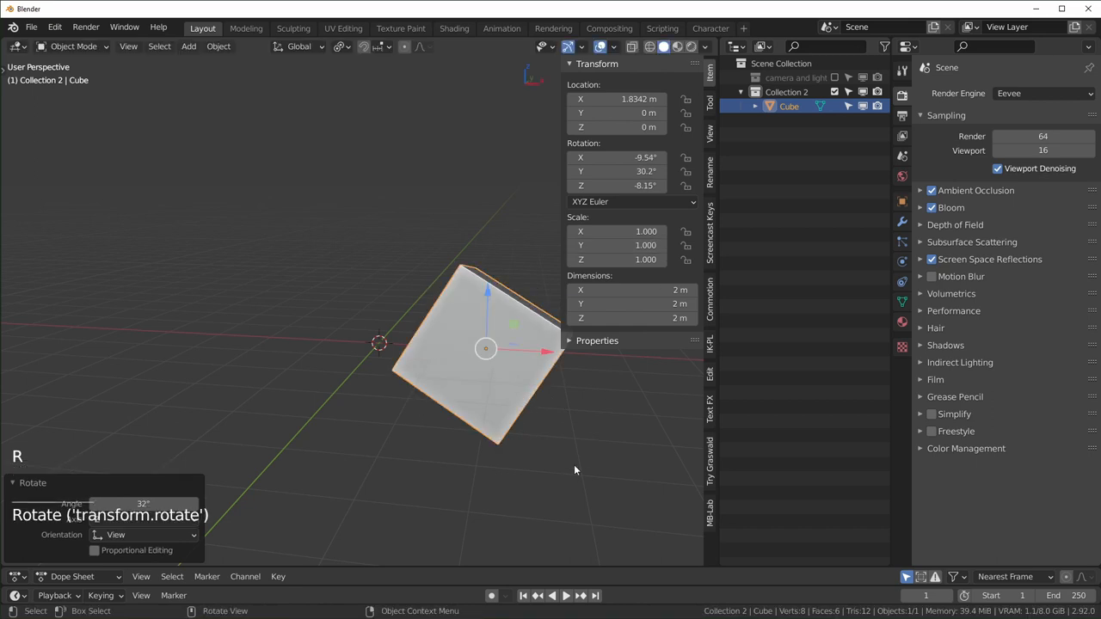
pyautogui.press('s')
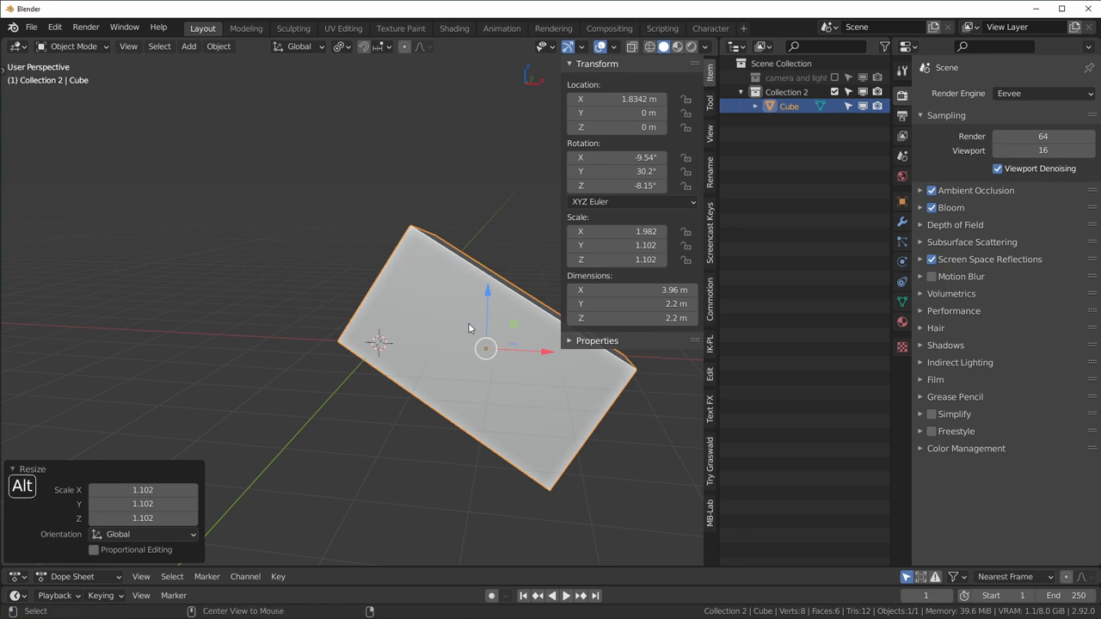
# Clear the cube's location, rotation and scale, then stretch it along X to 5.72 m
pyautogui.press('alt+g')
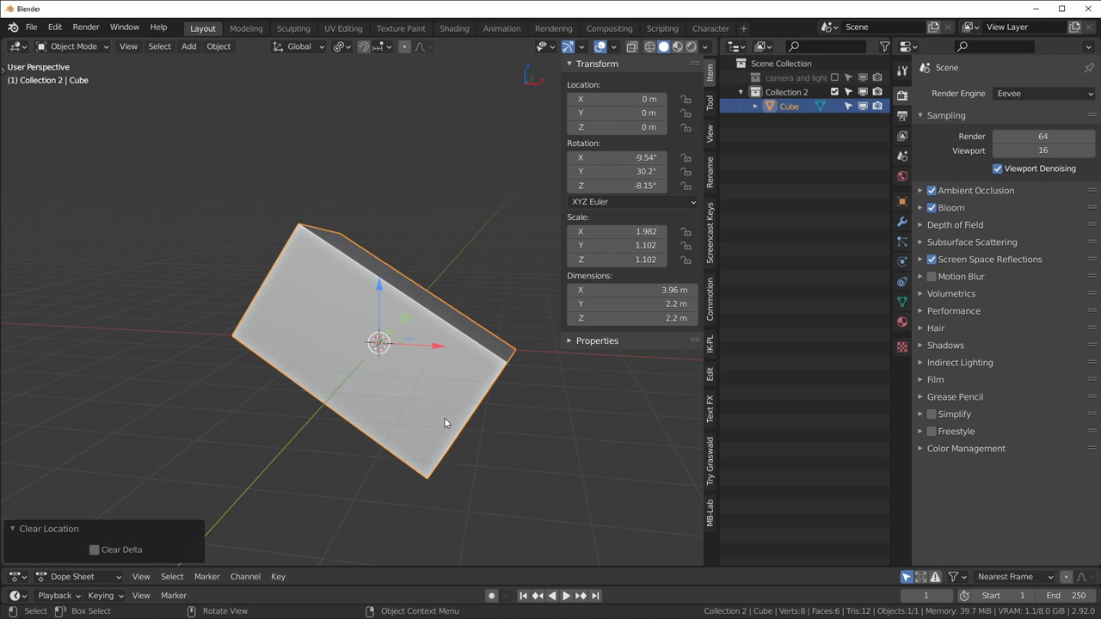
pyautogui.press('alt+r')
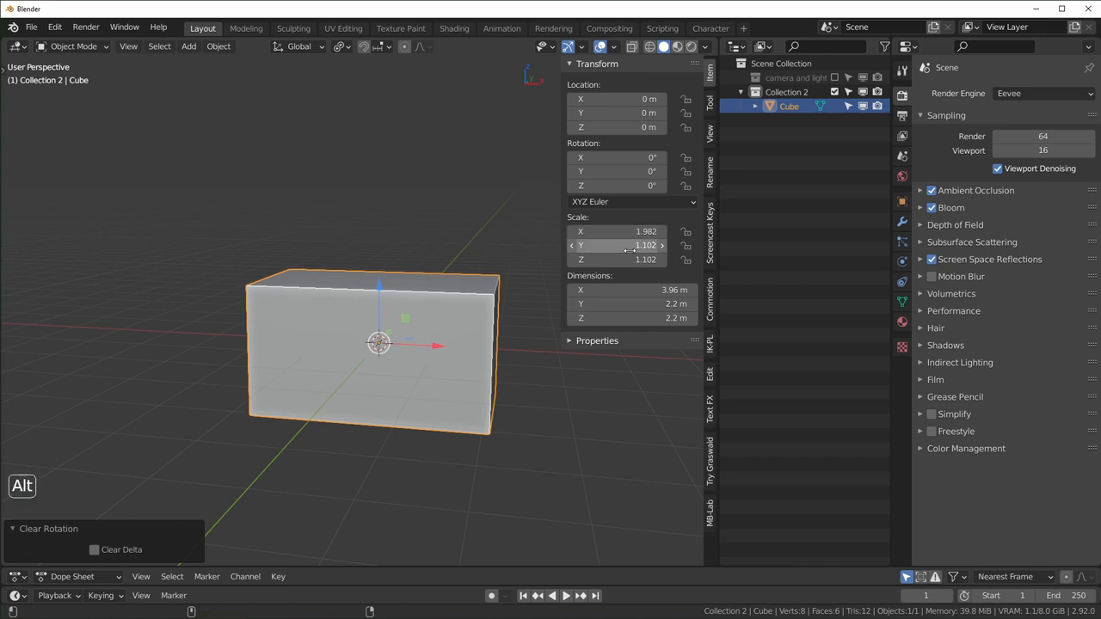
pyautogui.press('alt+s')
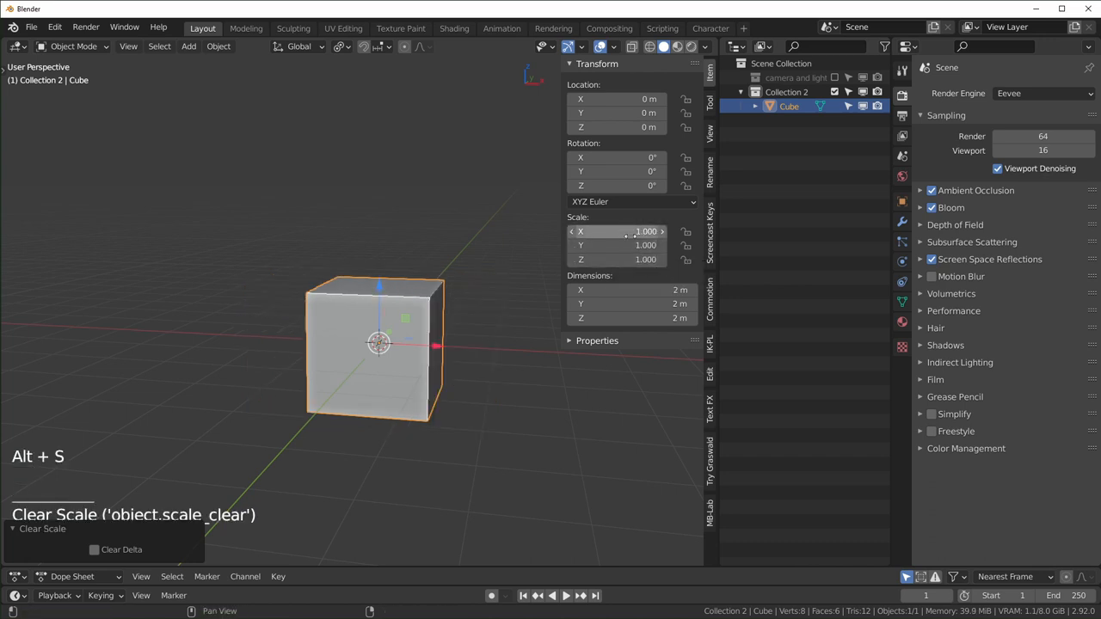
pyautogui.press('alt+s')
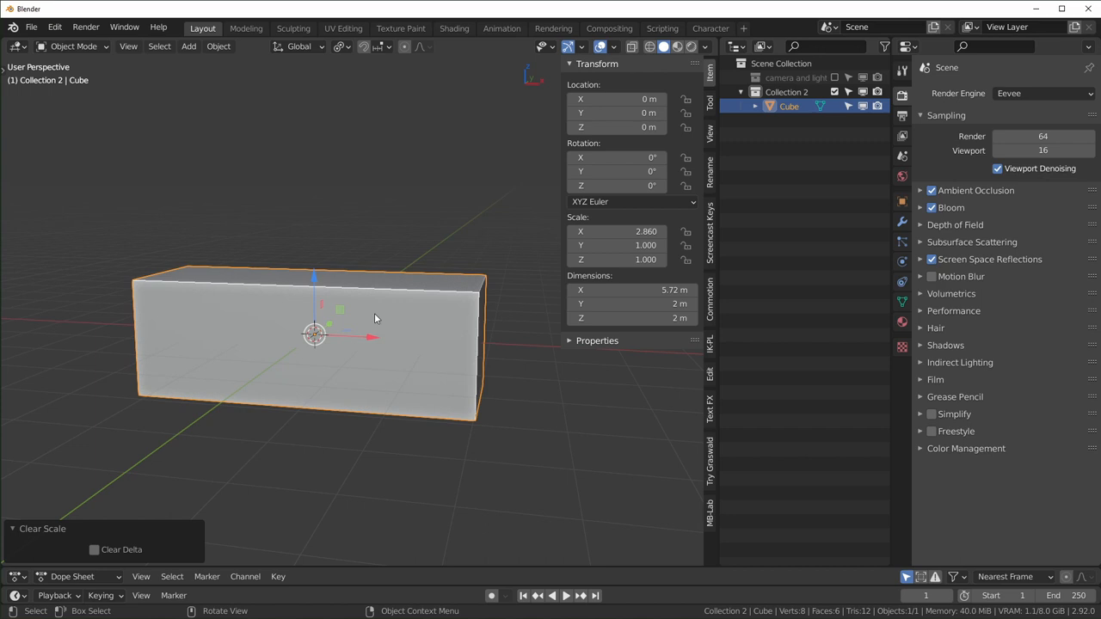
# Apply the long box's scale via Ctrl+A so every axis reads 1.000, then try resizing
pyautogui.press('ctrl')
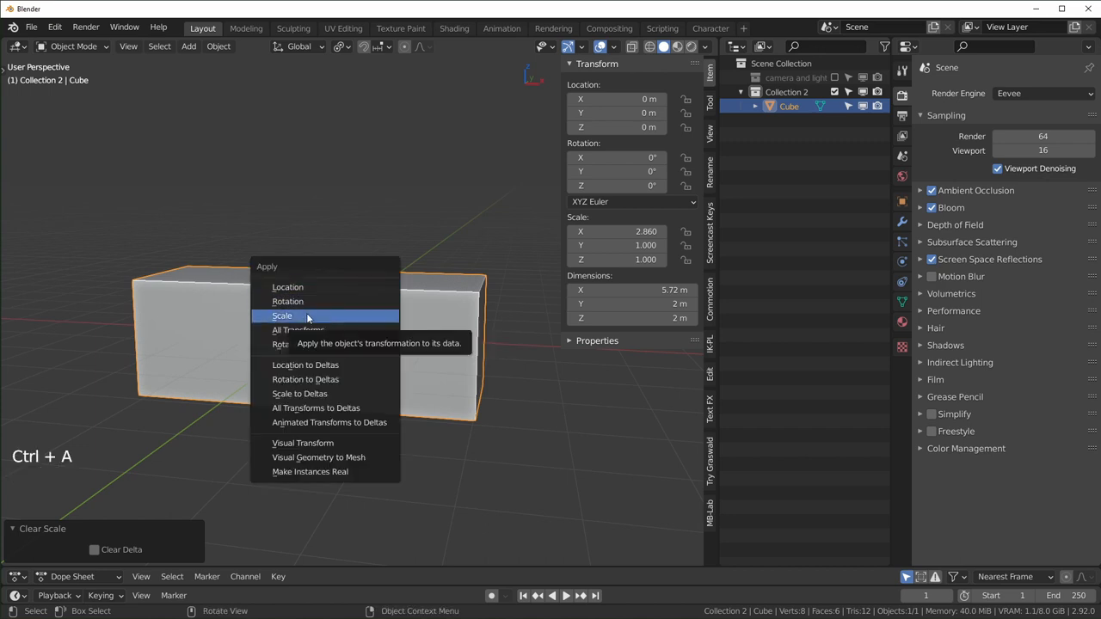
pyautogui.click(281, 315)
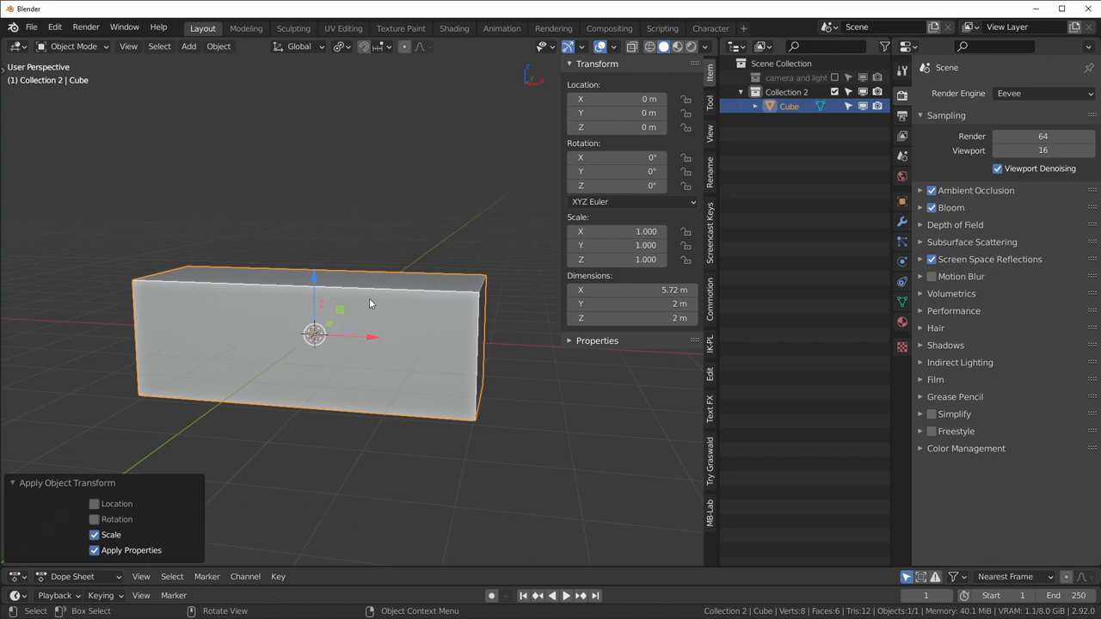
pyautogui.moveTo(585, 473)
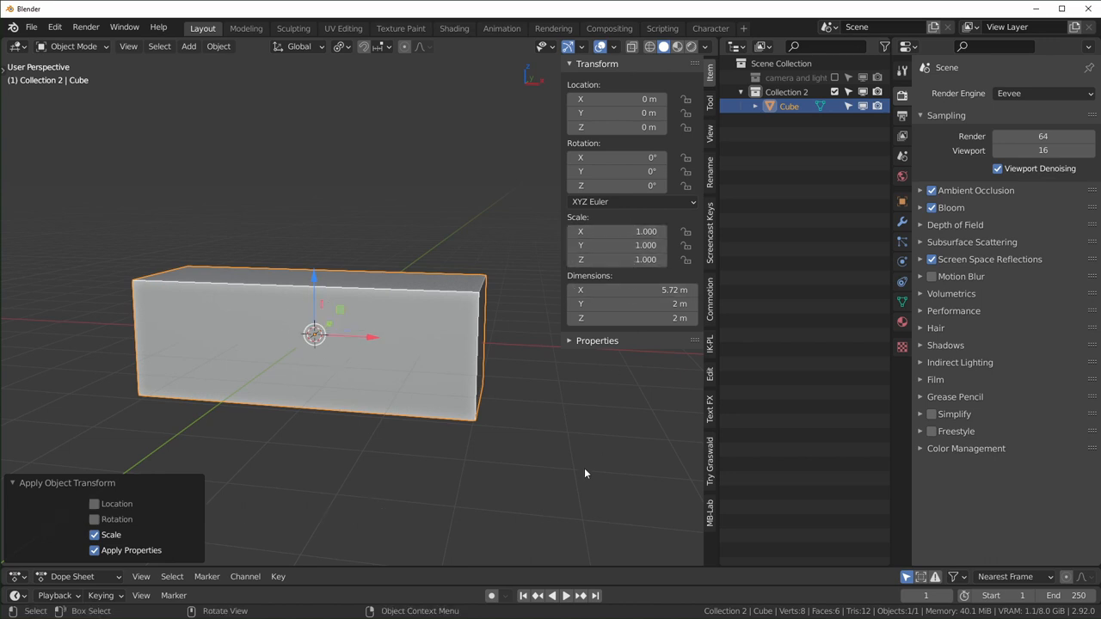
pyautogui.moveTo(351, 343)
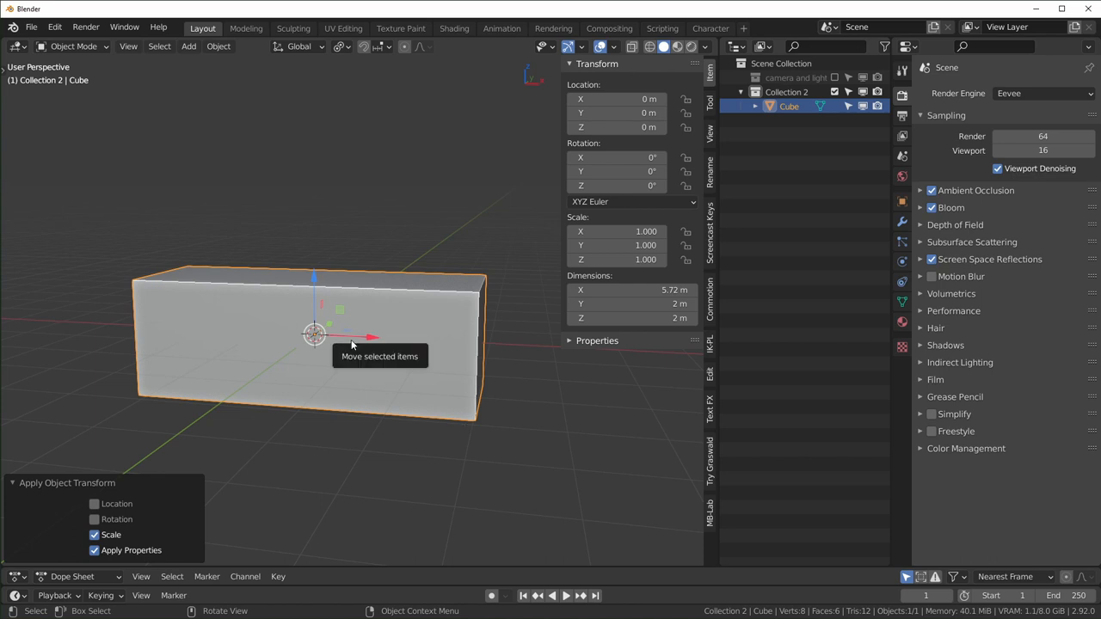
pyautogui.press('alt+s')
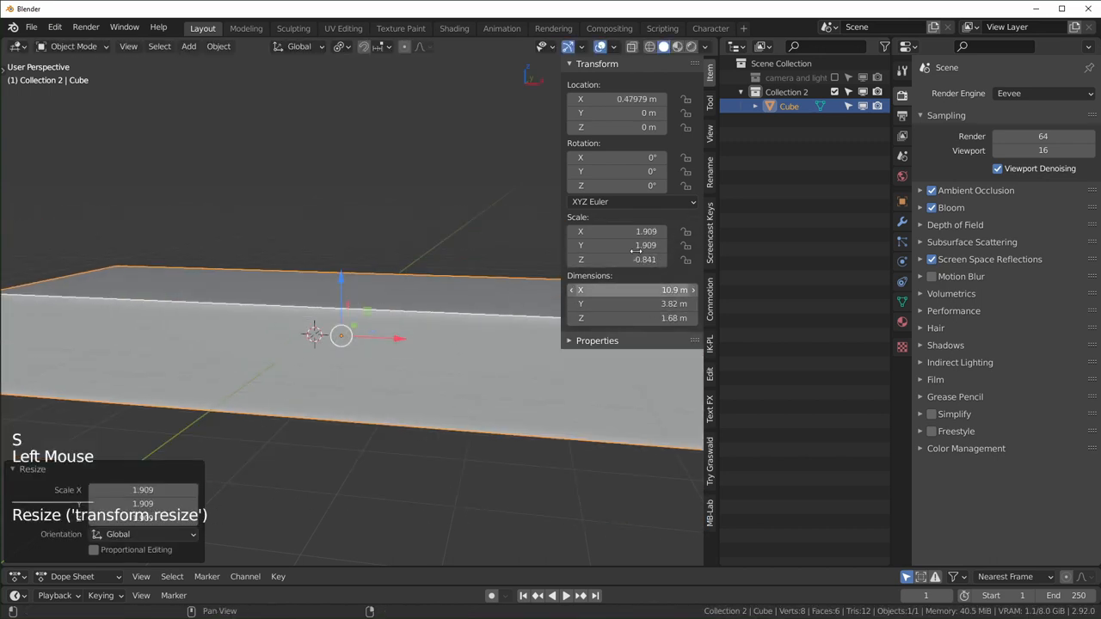
pyautogui.press('Alt+S')
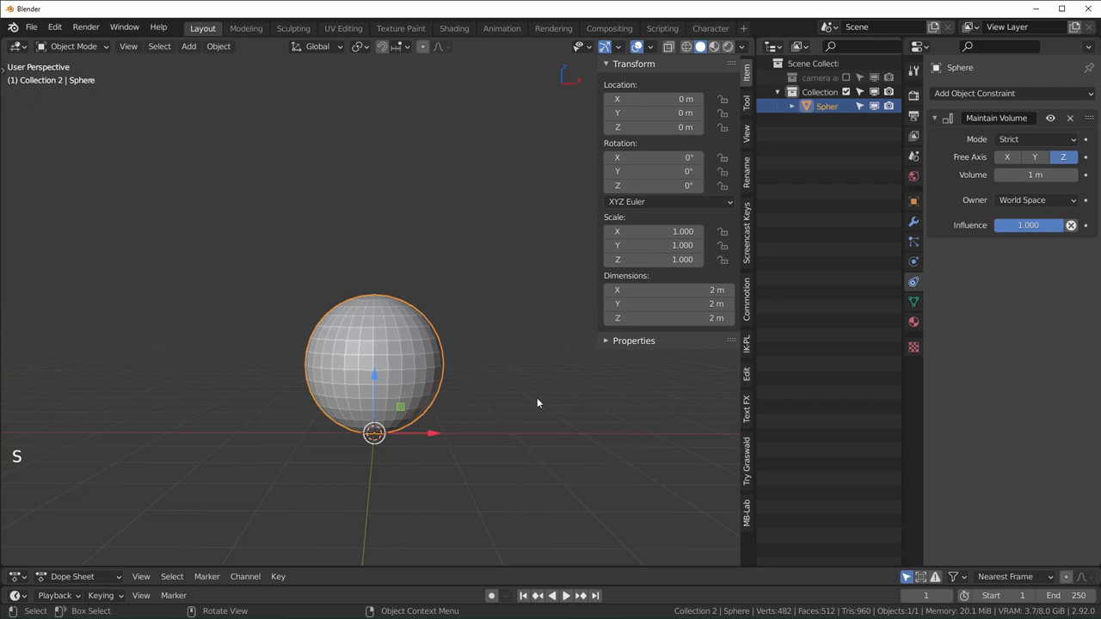
pyautogui.moveTo(520, 409)
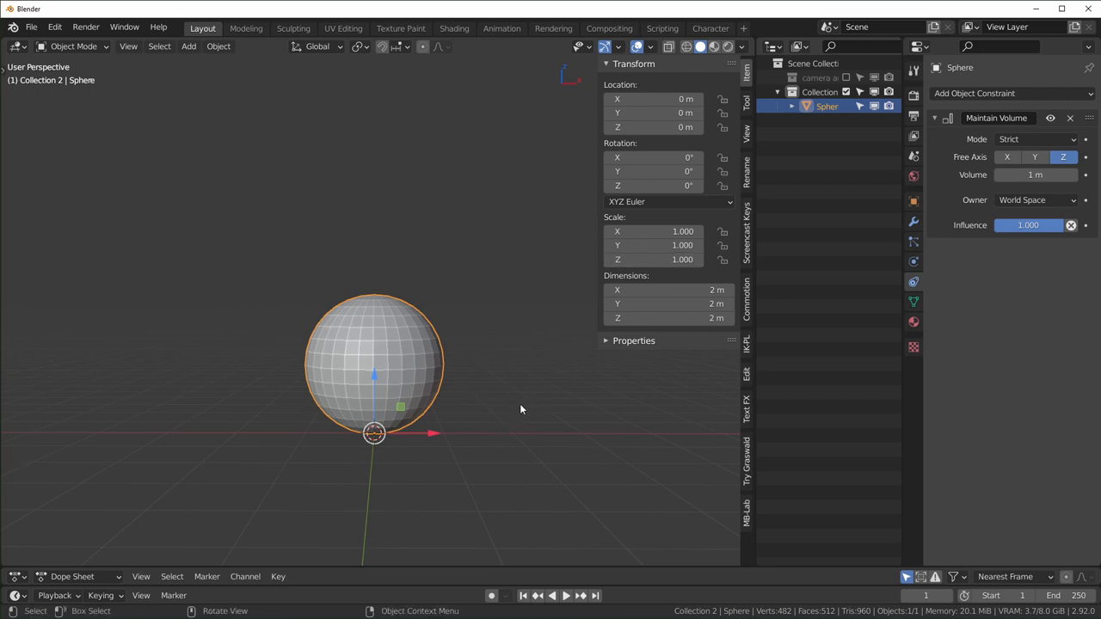
pyautogui.moveTo(325, 361)
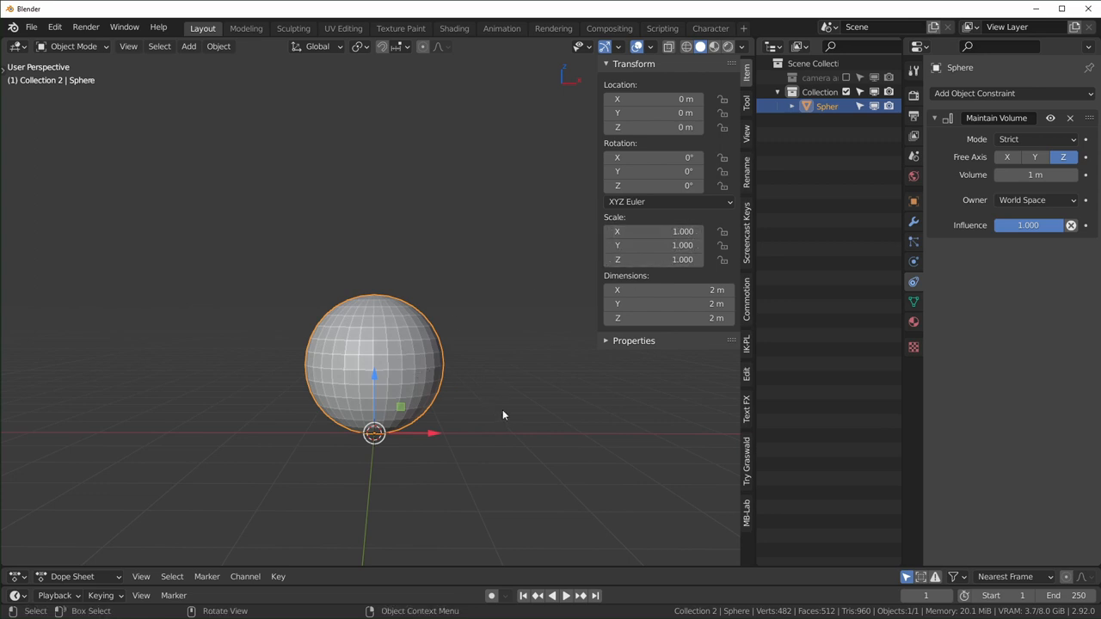
# Scale, reset and rescale the Maintain Volume sphere, watching it stretch tall or flatten
pyautogui.press('s')
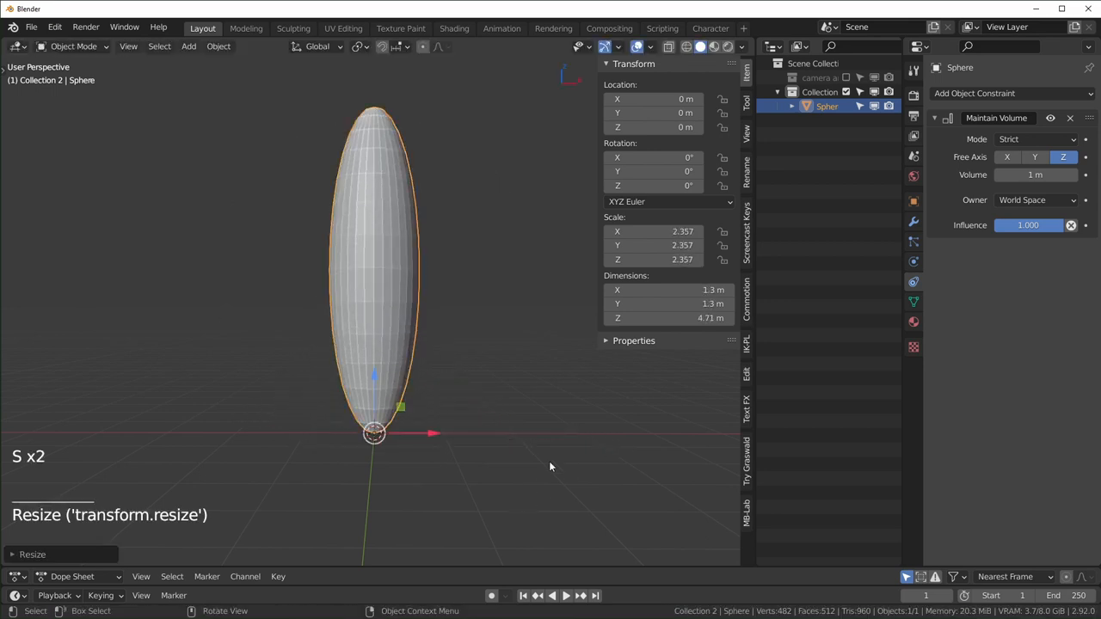
pyautogui.press('alt+s')
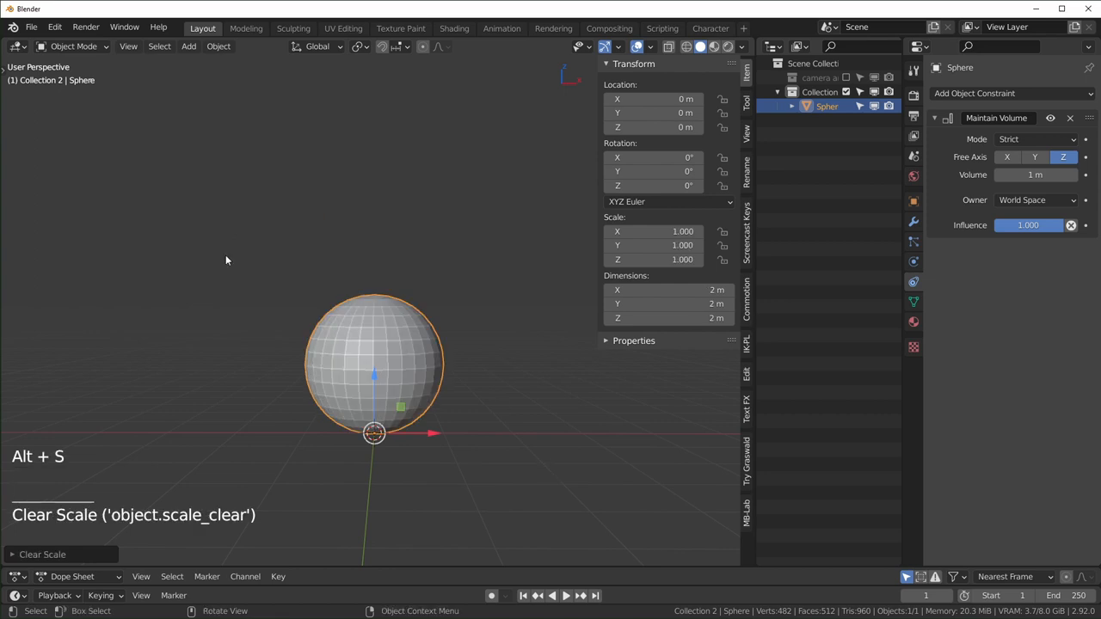
pyautogui.moveTo(495, 540)
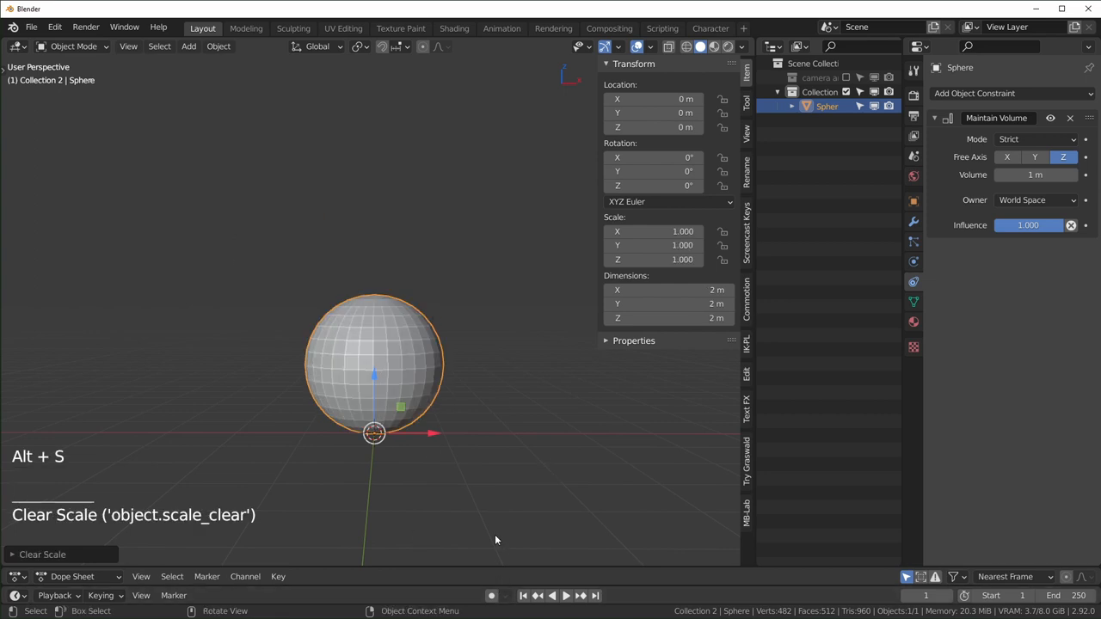
pyautogui.press('s')
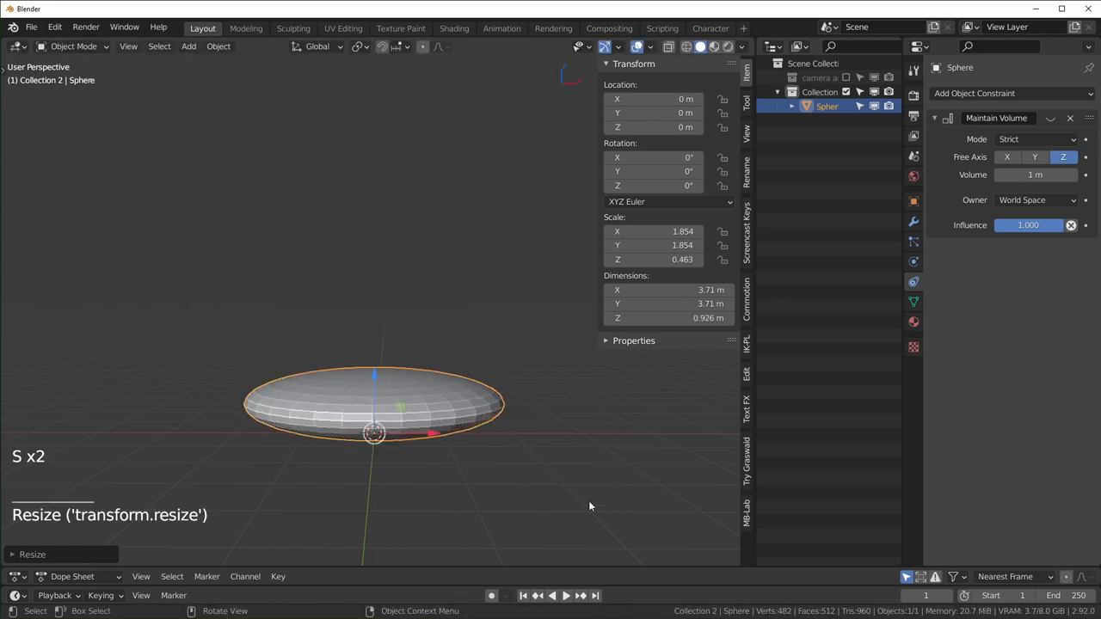
pyautogui.press('ctrl+a')
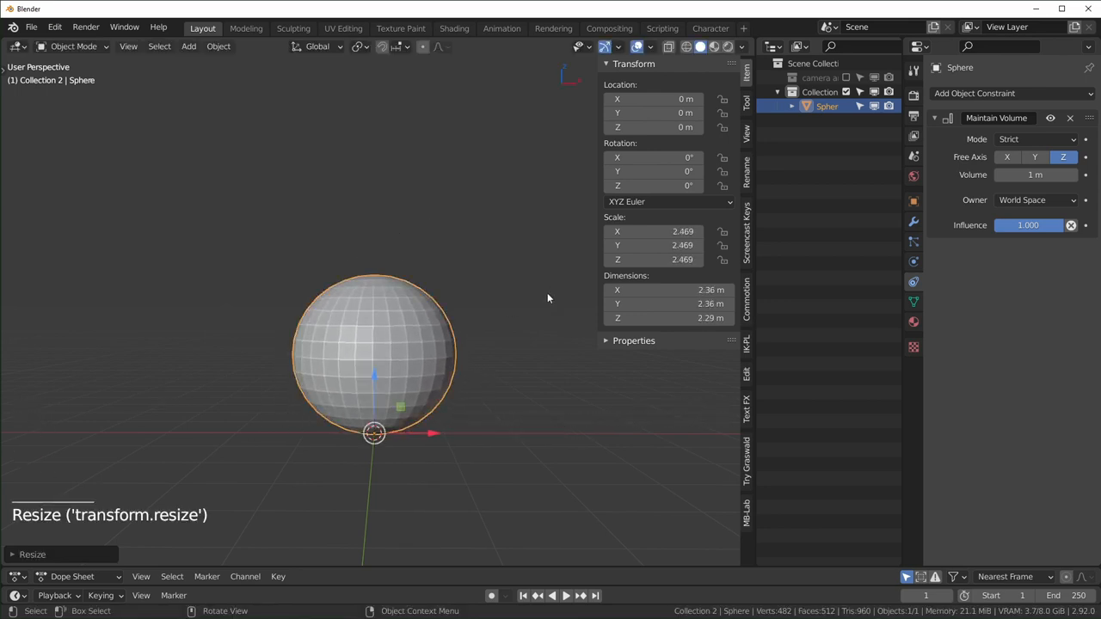
pyautogui.moveTo(548, 299); pyautogui.dragTo(654, 223)
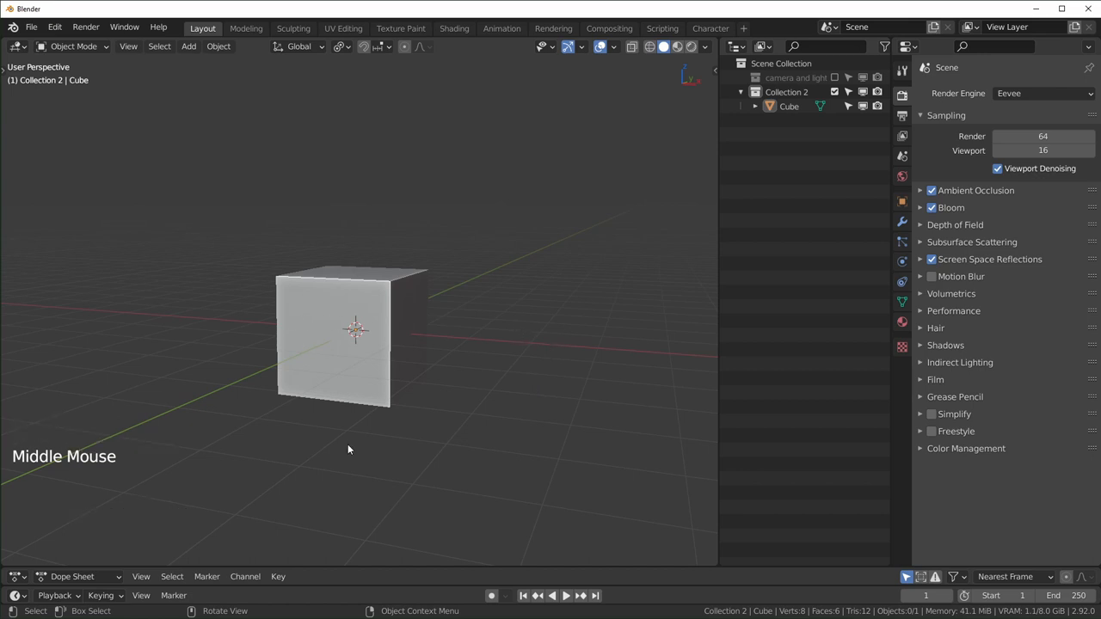
# Add a 0.1 m, one-segment Bevel modifier to the cube and show its 1.000 scale
pyautogui.click(355, 331)
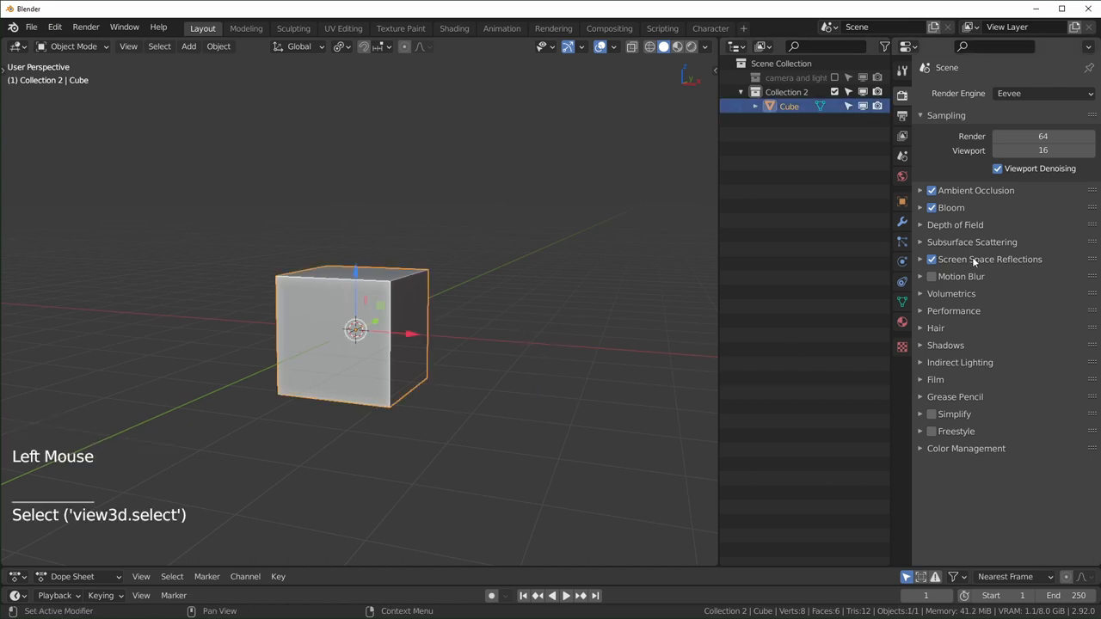
pyautogui.click(901, 221)
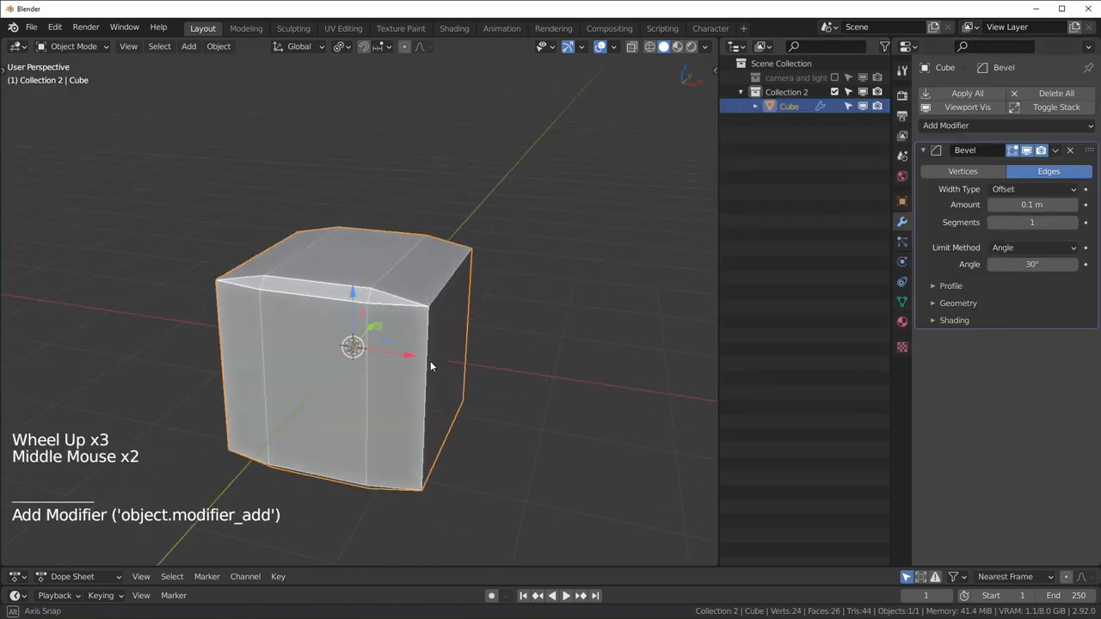
pyautogui.moveTo(430, 366); pyautogui.dragTo(504, 382)
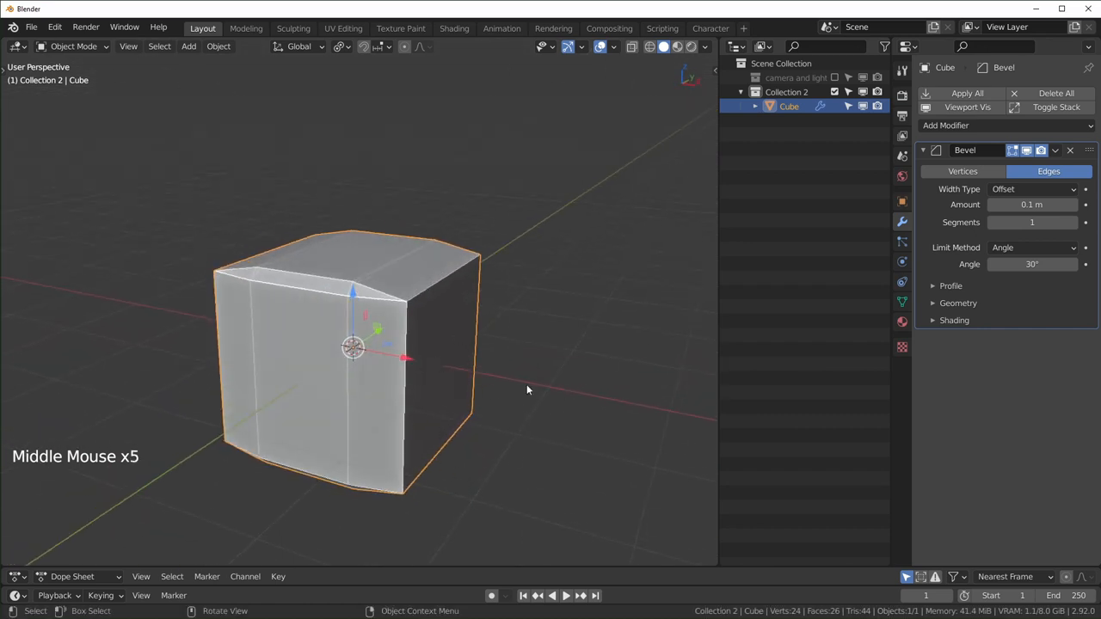
pyautogui.scroll(-3)
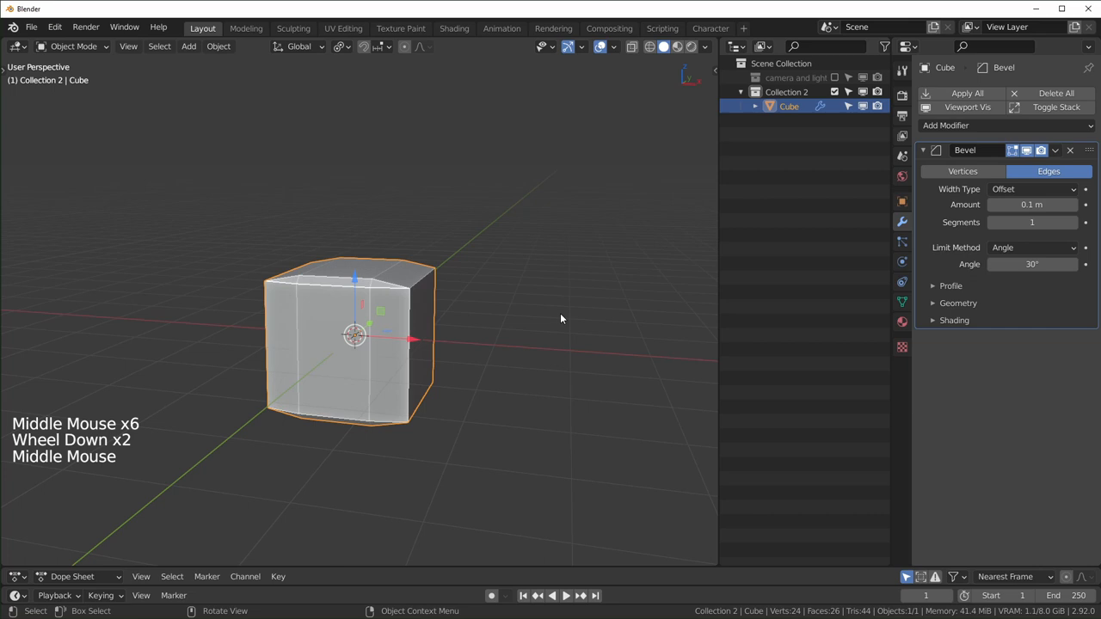
pyautogui.press('n')
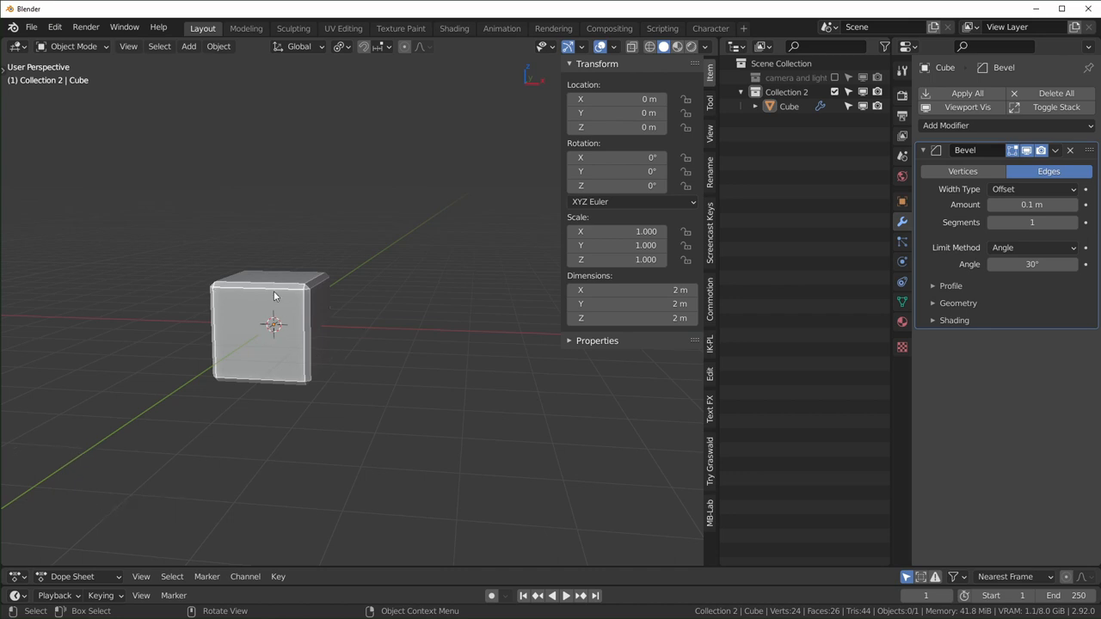
pyautogui.click(274, 325)
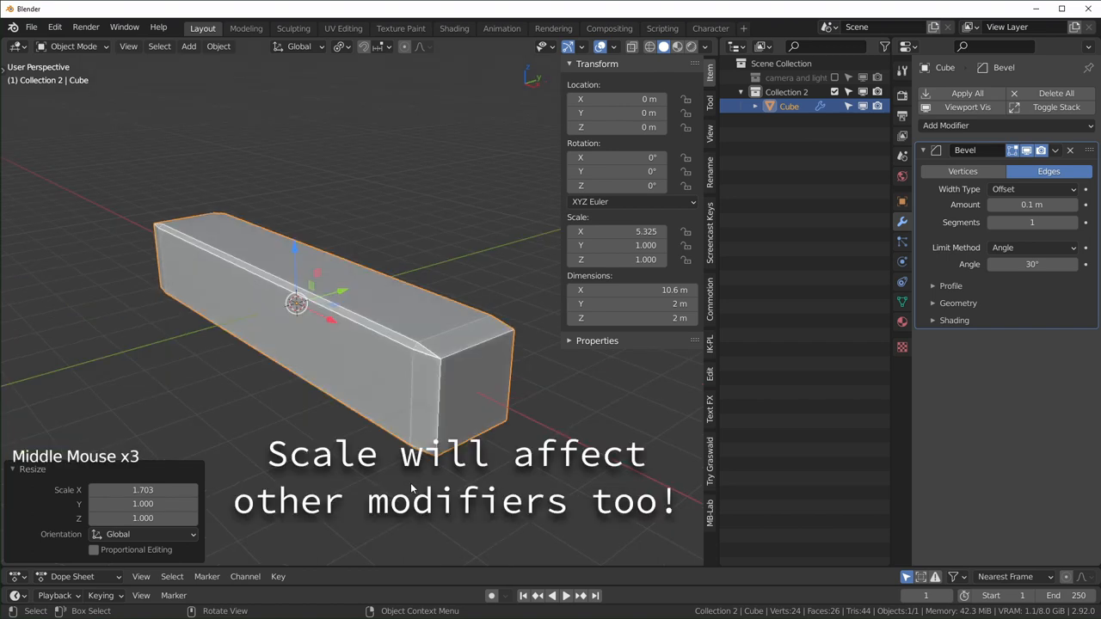
pyautogui.scroll(-3)
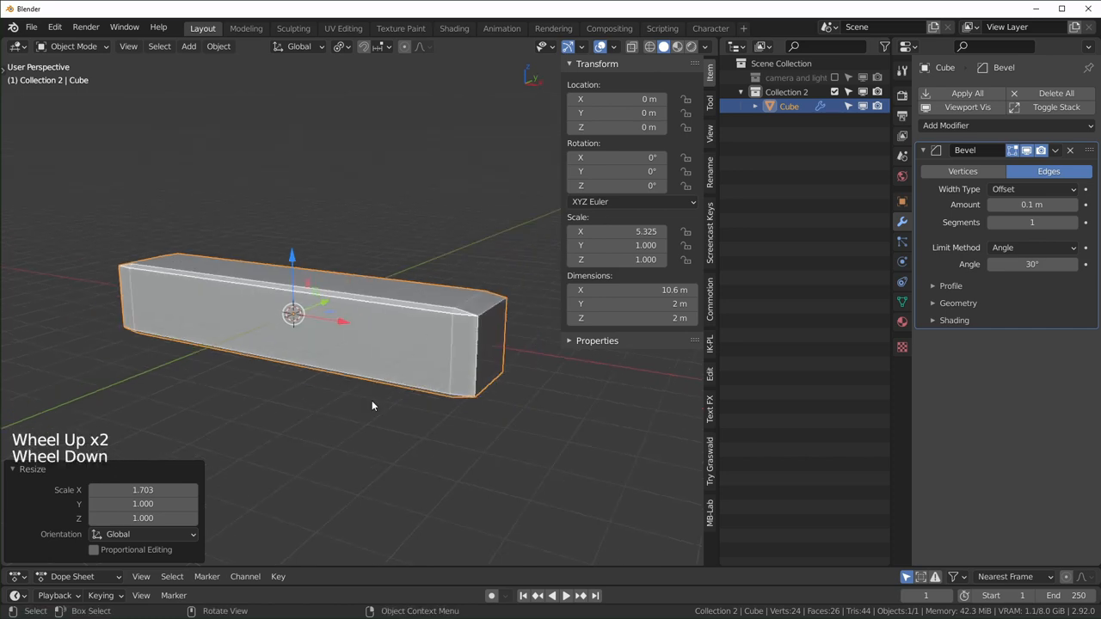
pyautogui.press('alt+s')
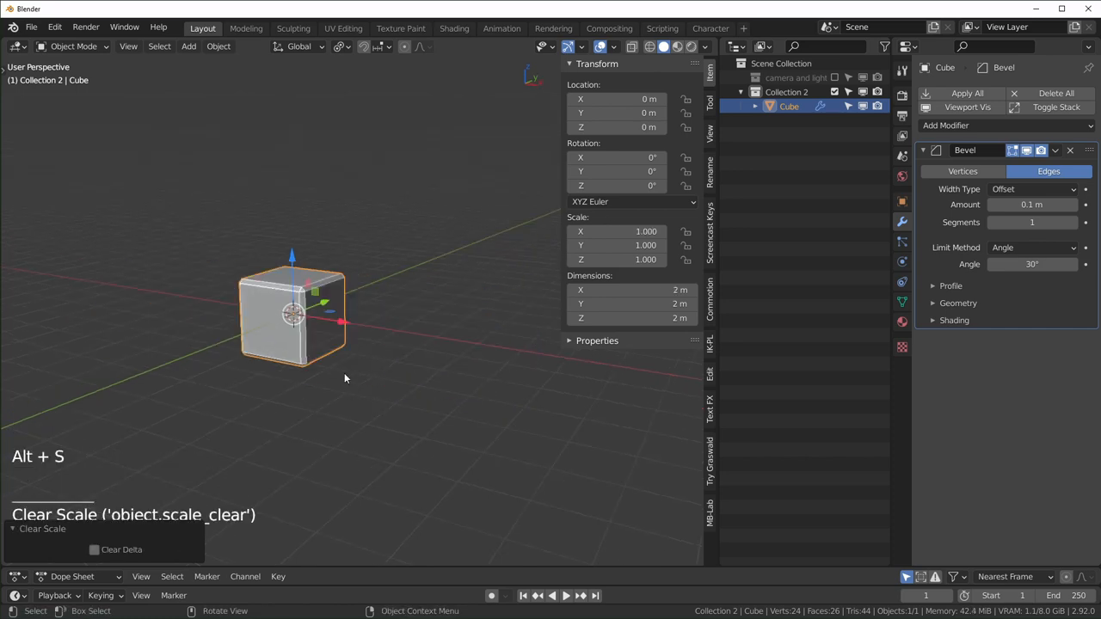
pyautogui.press('Tab')
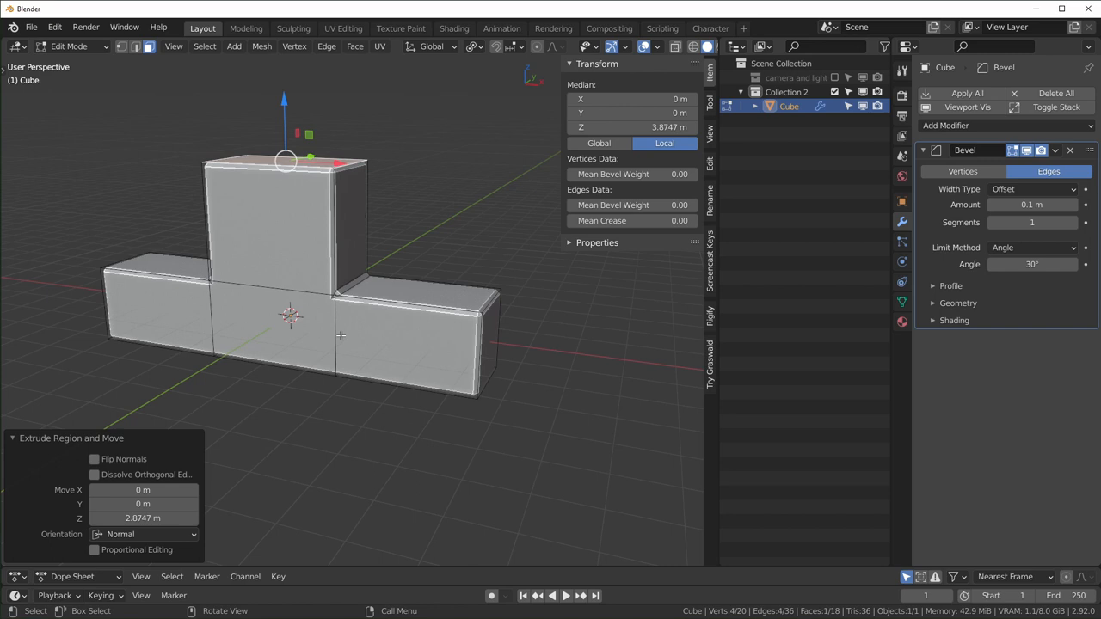
# Return to Object Mode to view the beveled T-shaped block at scale 1
pyautogui.press('Tab')
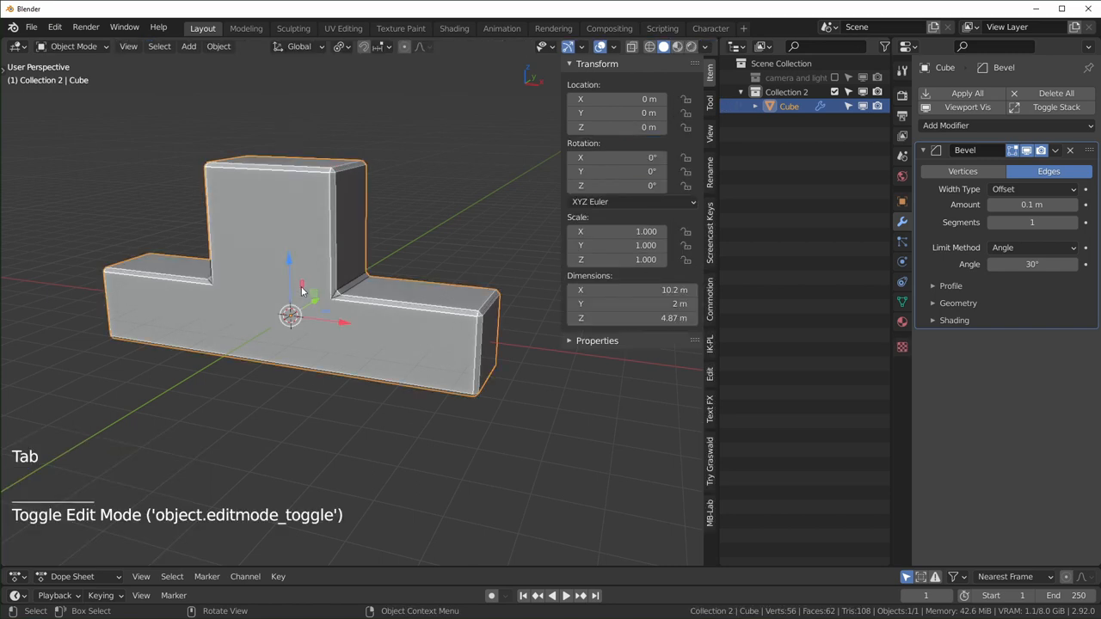
pyautogui.moveTo(503, 381)
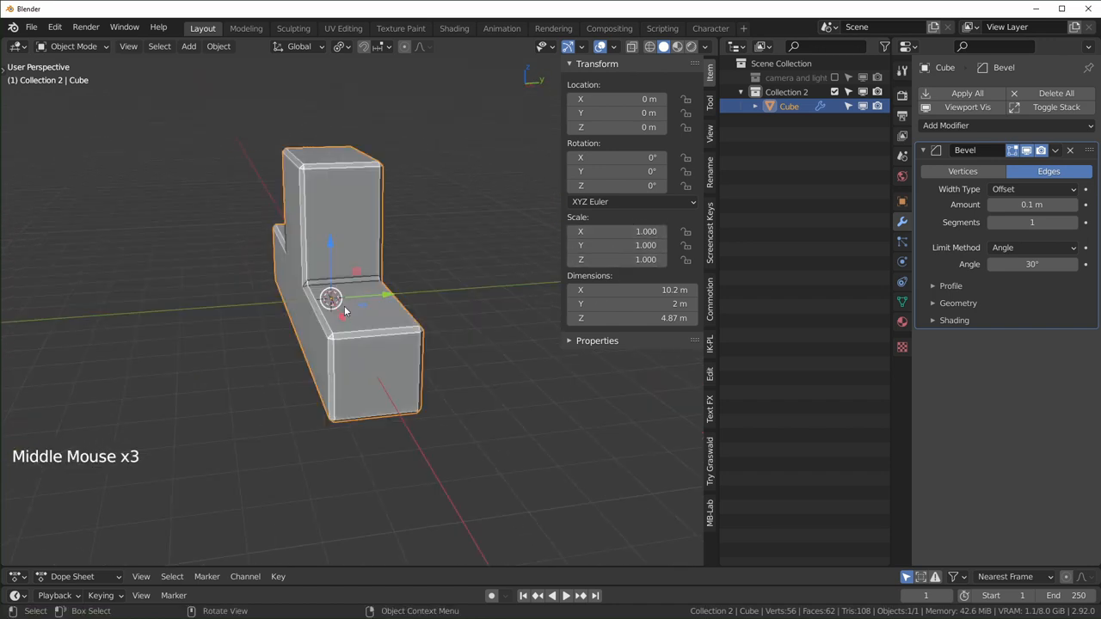
pyautogui.press('s')
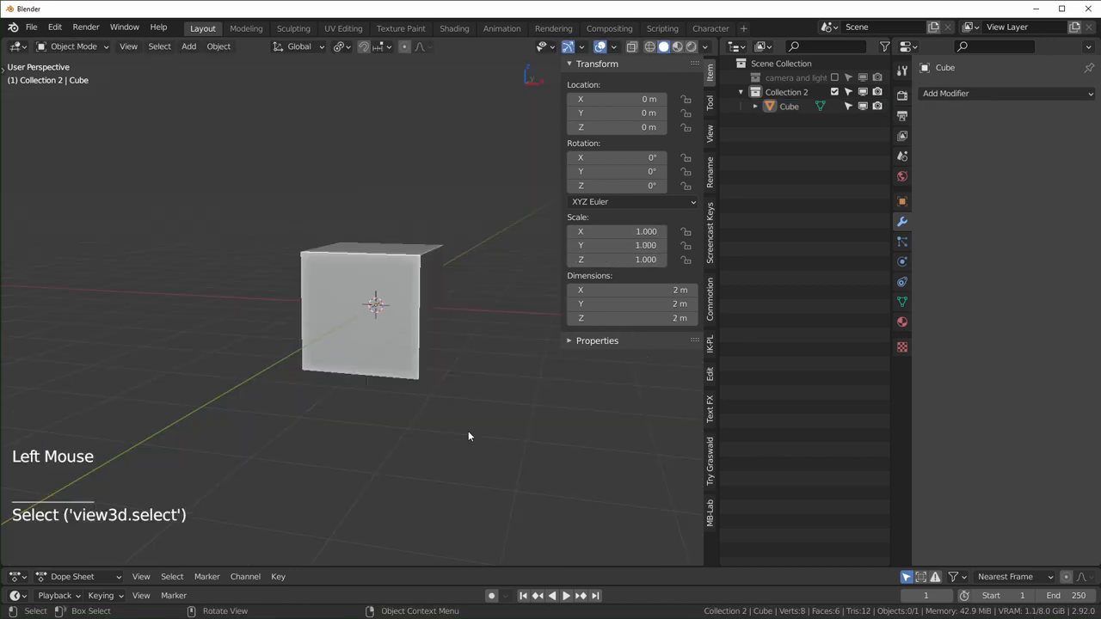
# Select the plain 2 m cube in the fresh scene
pyautogui.click(374, 305)
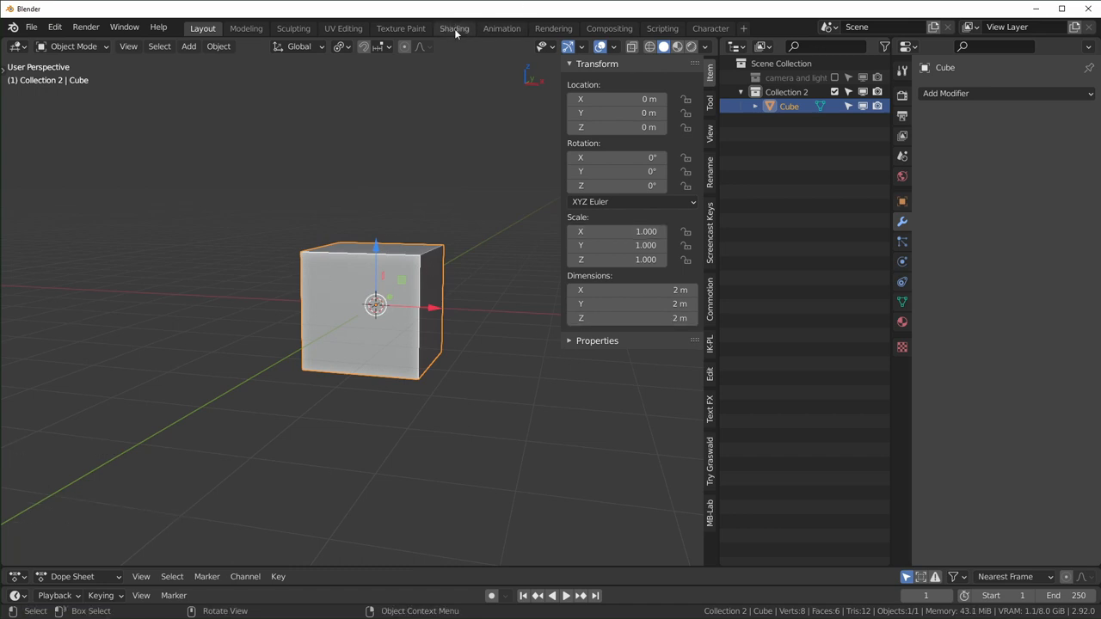
# Switch to the Shading workspace to edit the cube's checker material
pyautogui.click(454, 28)
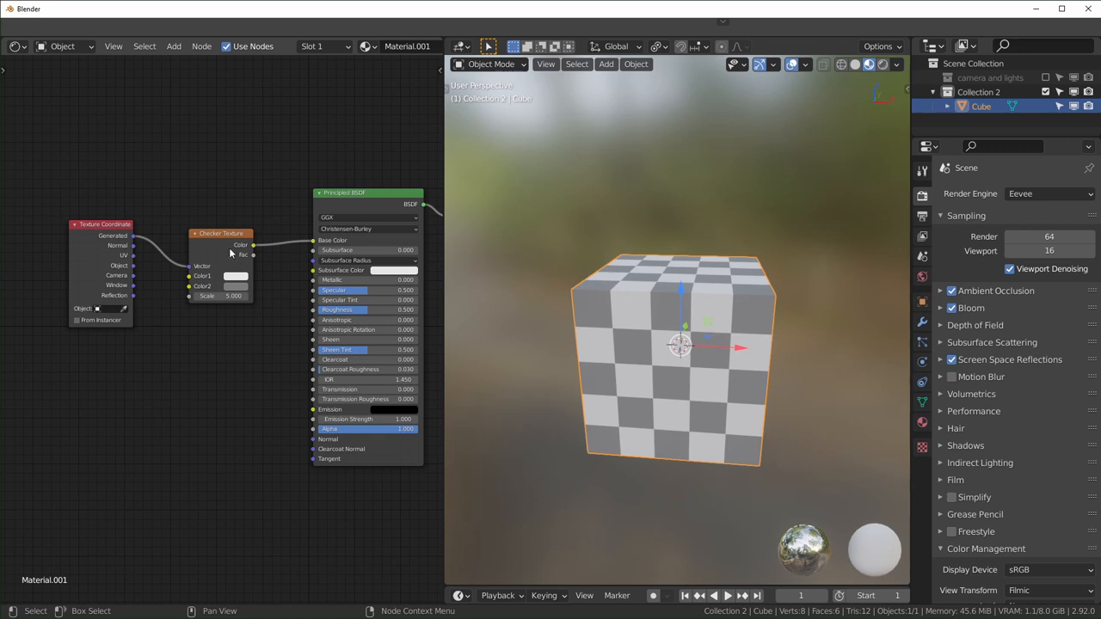
pyautogui.moveTo(189, 269)
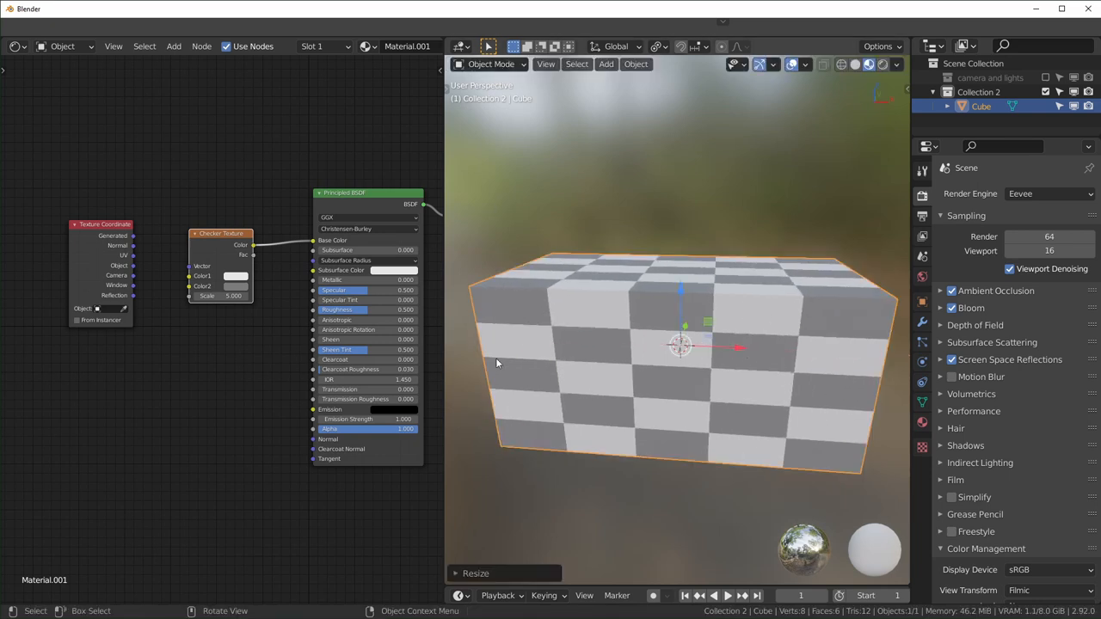
pyautogui.moveTo(678, 586)
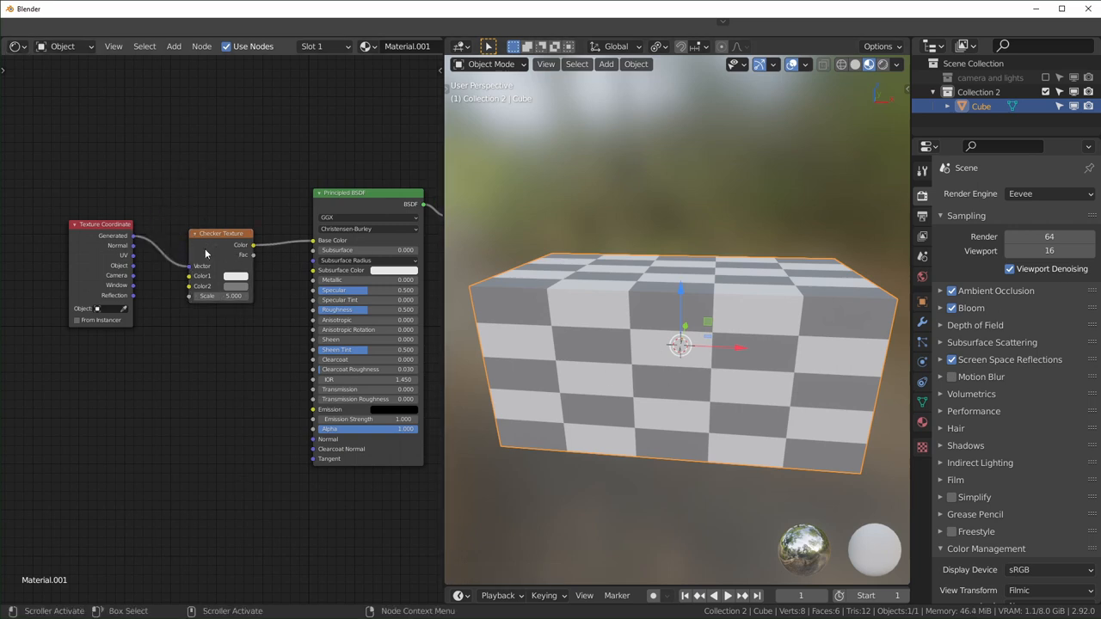
pyautogui.moveTo(137, 267)
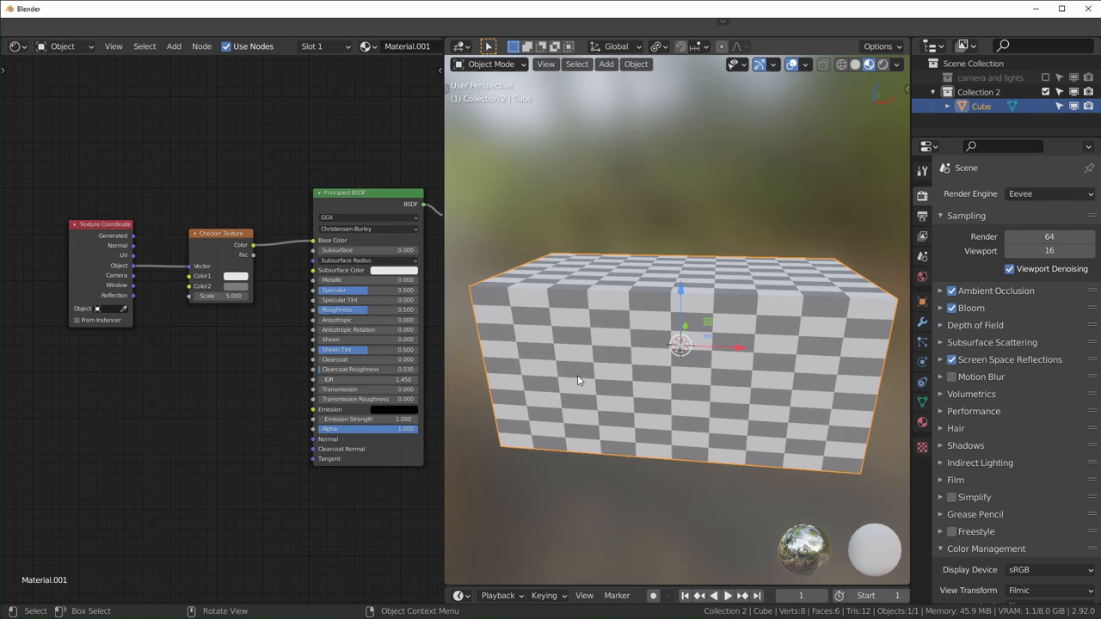
pyautogui.moveTo(656, 381)
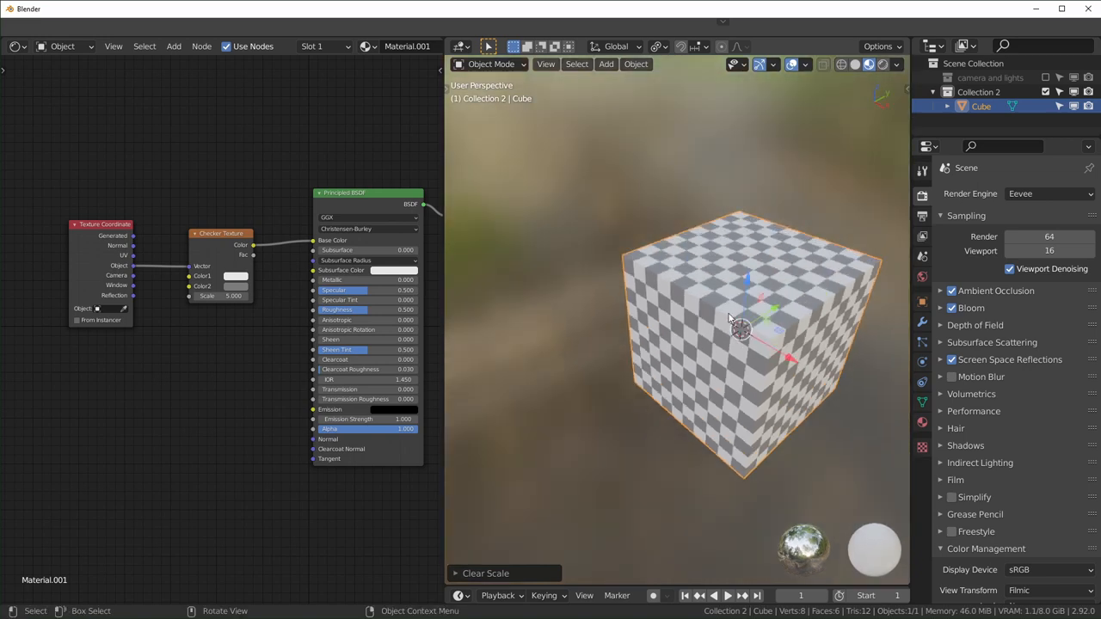
# Stretch the cube along X and apply its scale so the checker squares stay even
pyautogui.press('s')
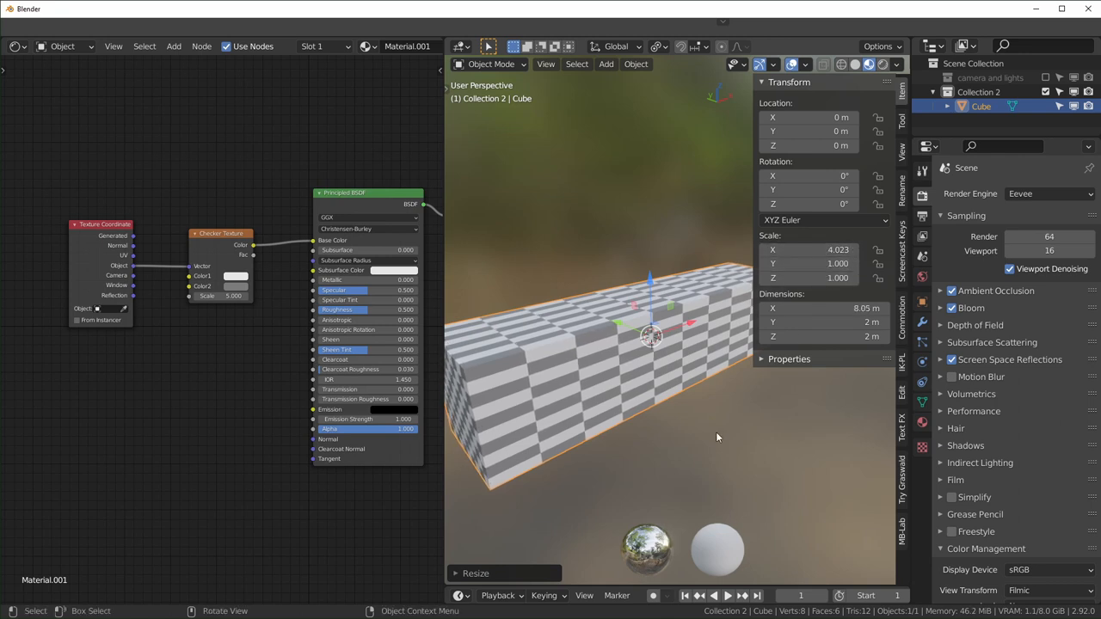
pyautogui.moveTo(632, 336)
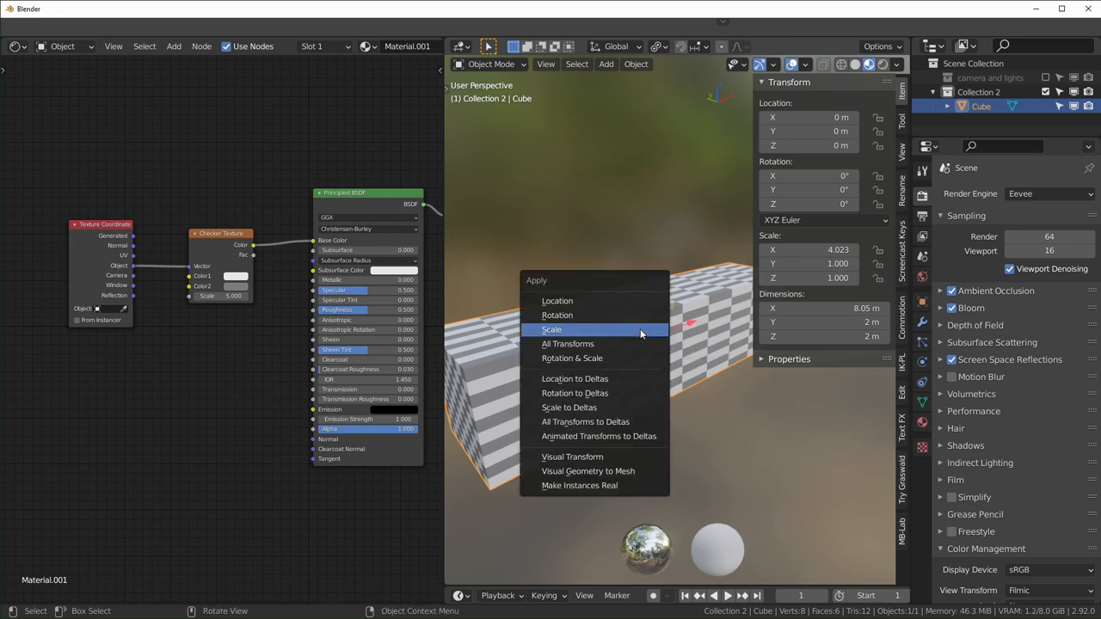
pyautogui.click(551, 329)
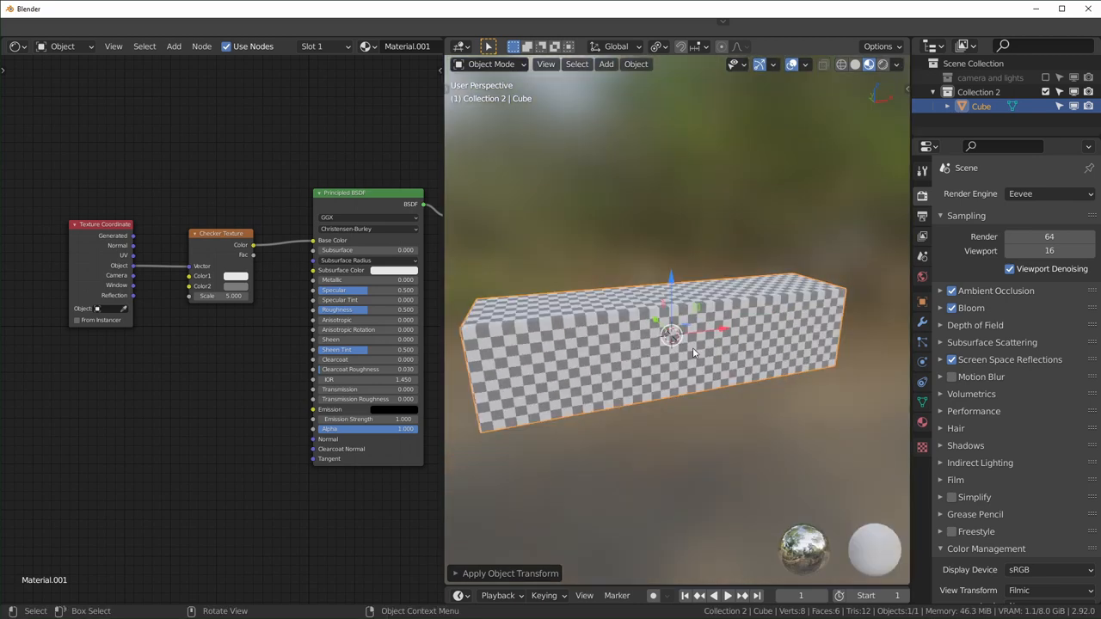
# Enter Edit Mode on the long checkered bar's mesh
pyautogui.press('Tab')
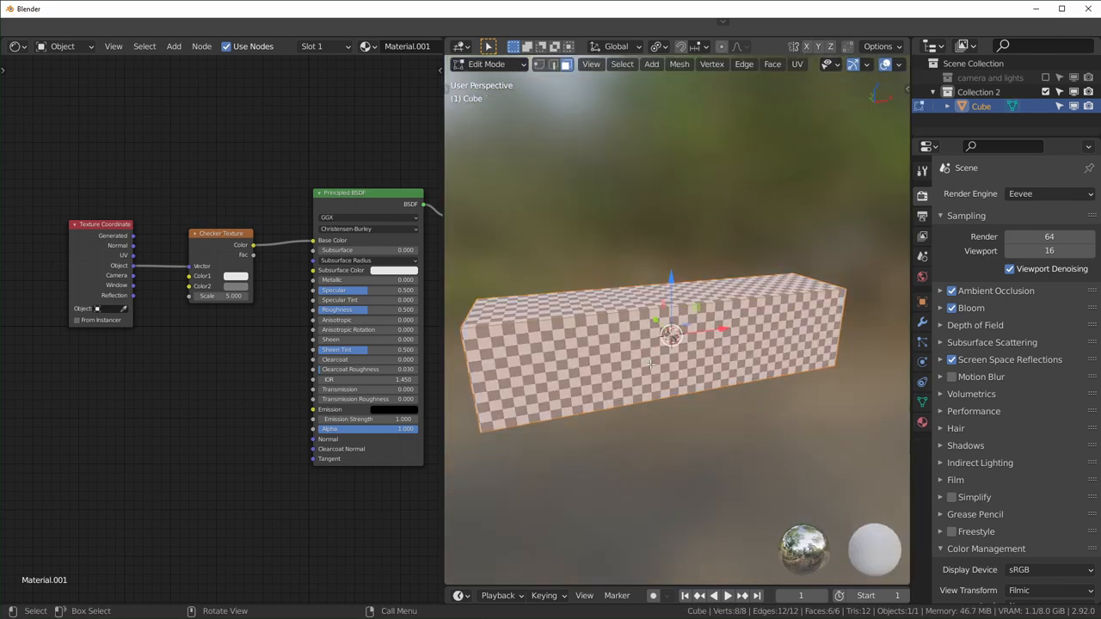
pyautogui.press('s')
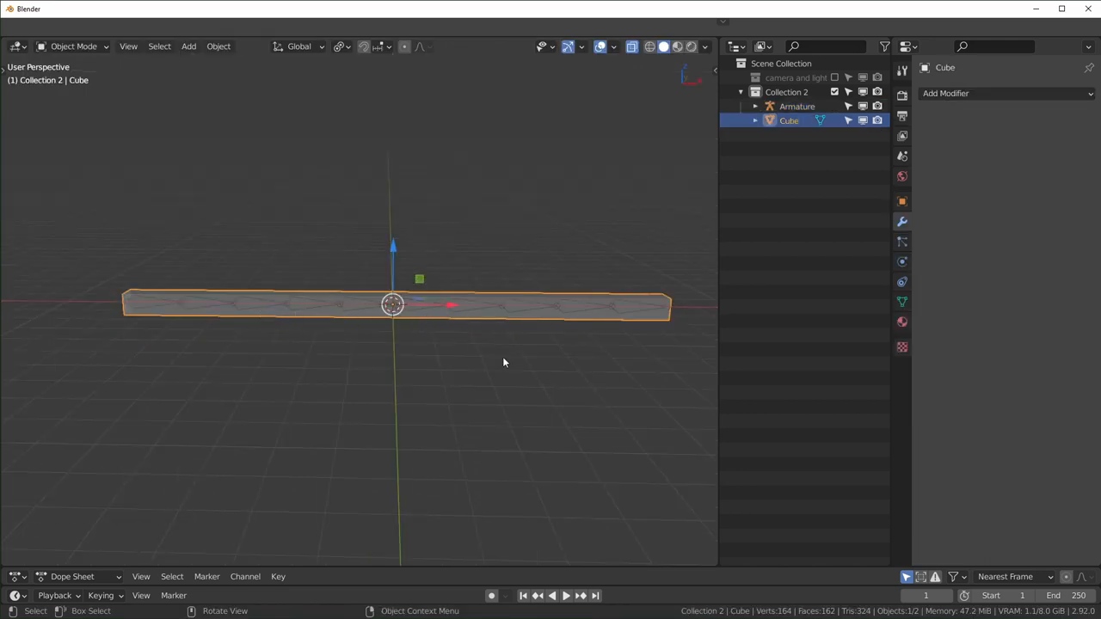
# Select the bar mesh with the armature and bring up the Set Parent To menu
pyautogui.press('n')
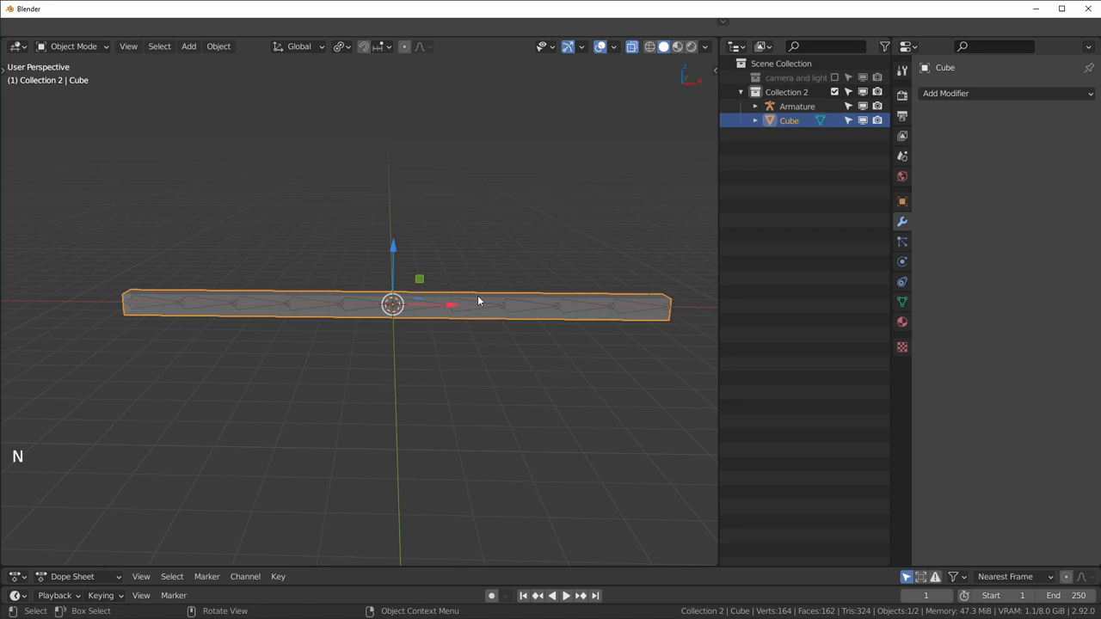
pyautogui.moveTo(497, 299)
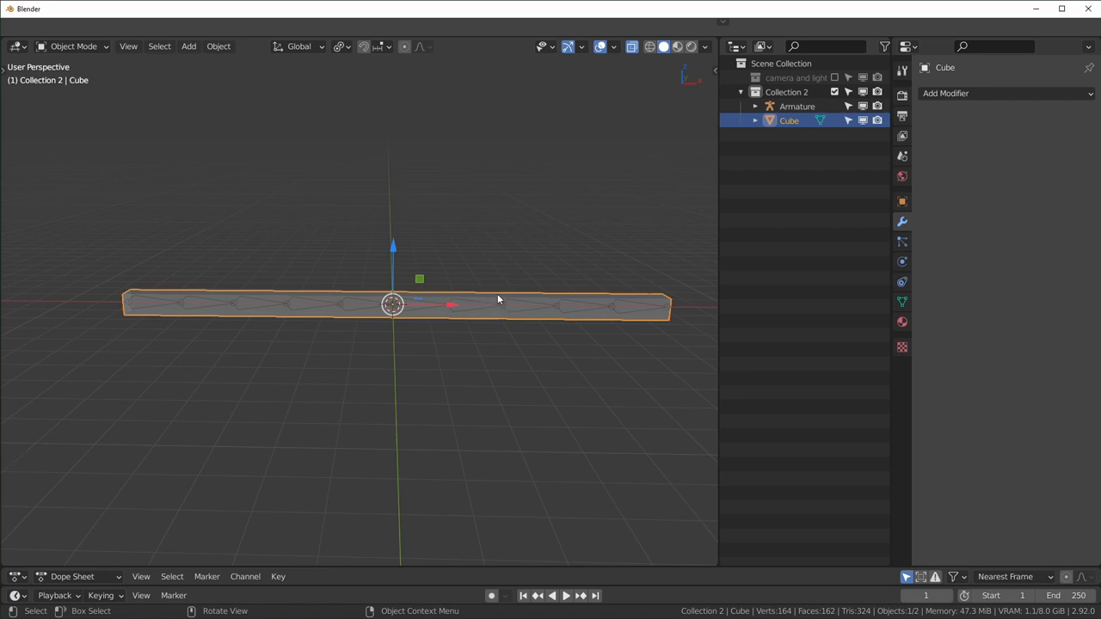
pyautogui.click(469, 330)
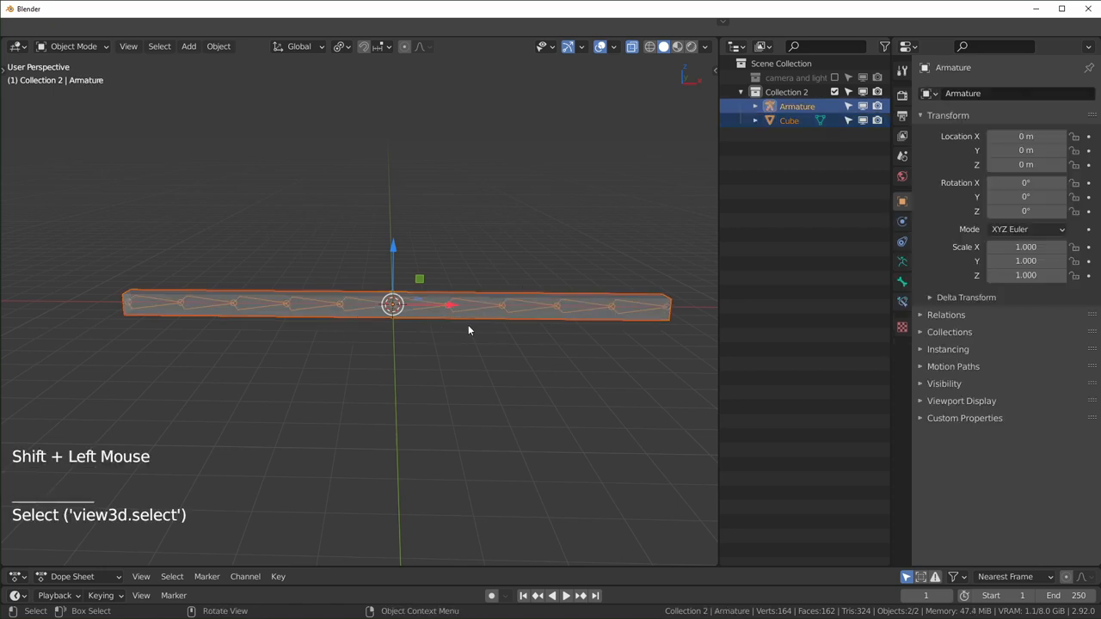
pyautogui.moveTo(469, 355)
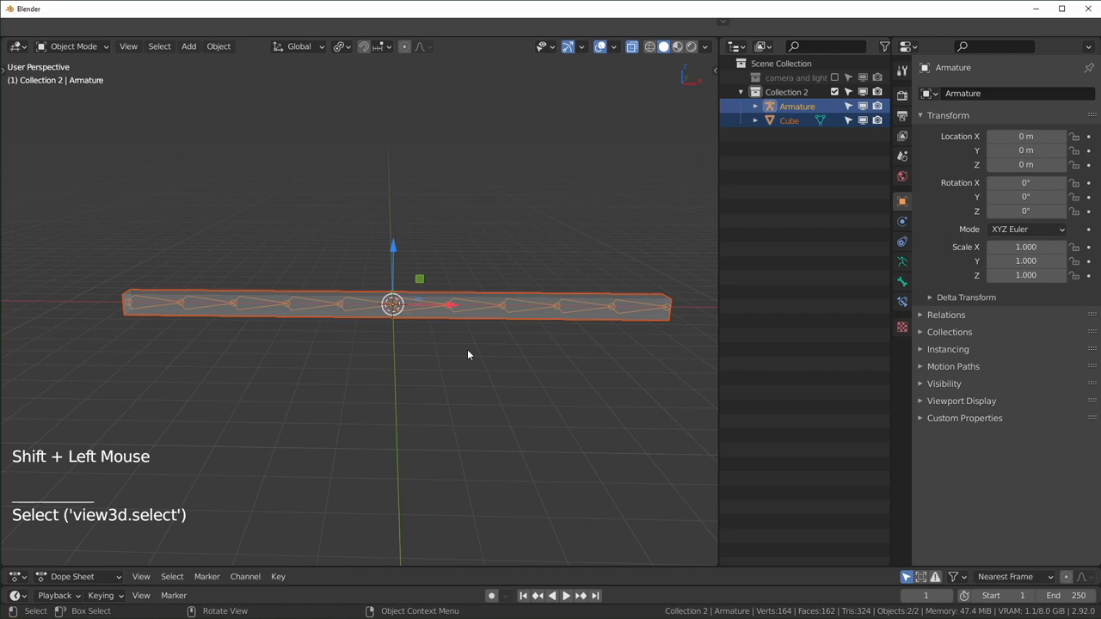
pyautogui.press('ctrl+p')
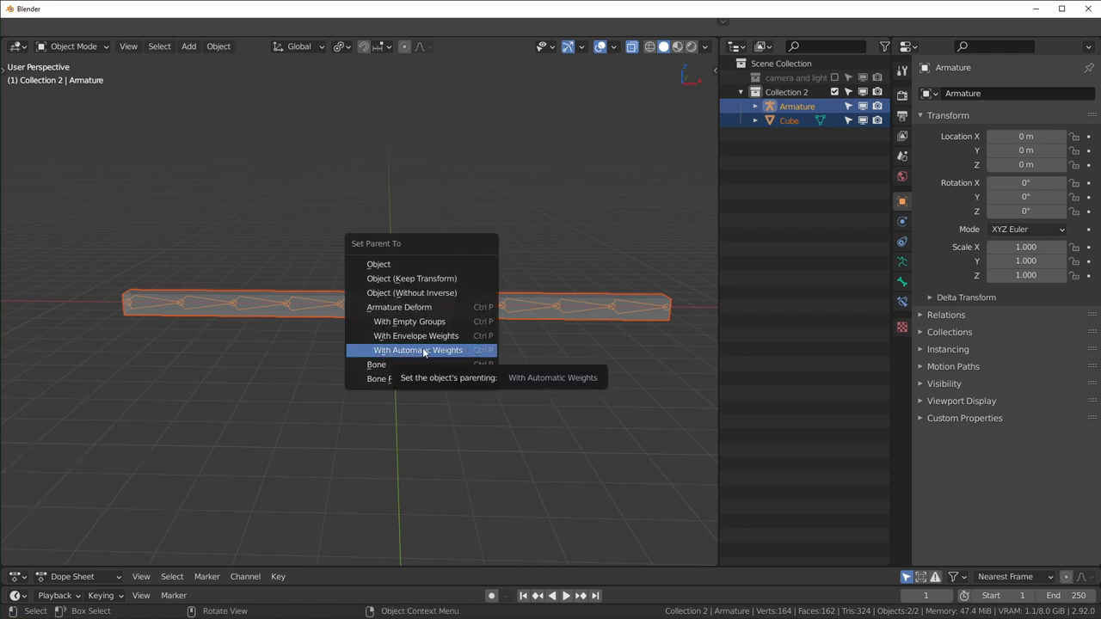
# Parent the bar to the armature with automatic weights and check the bones in Pose Mode
pyautogui.click(419, 350)
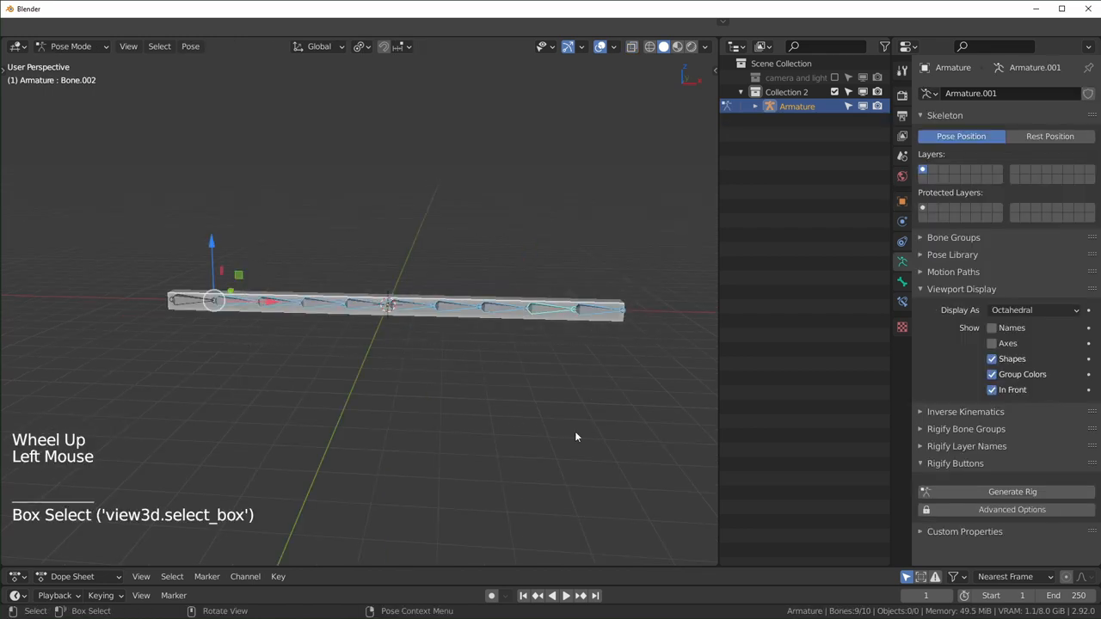
pyautogui.press('r')
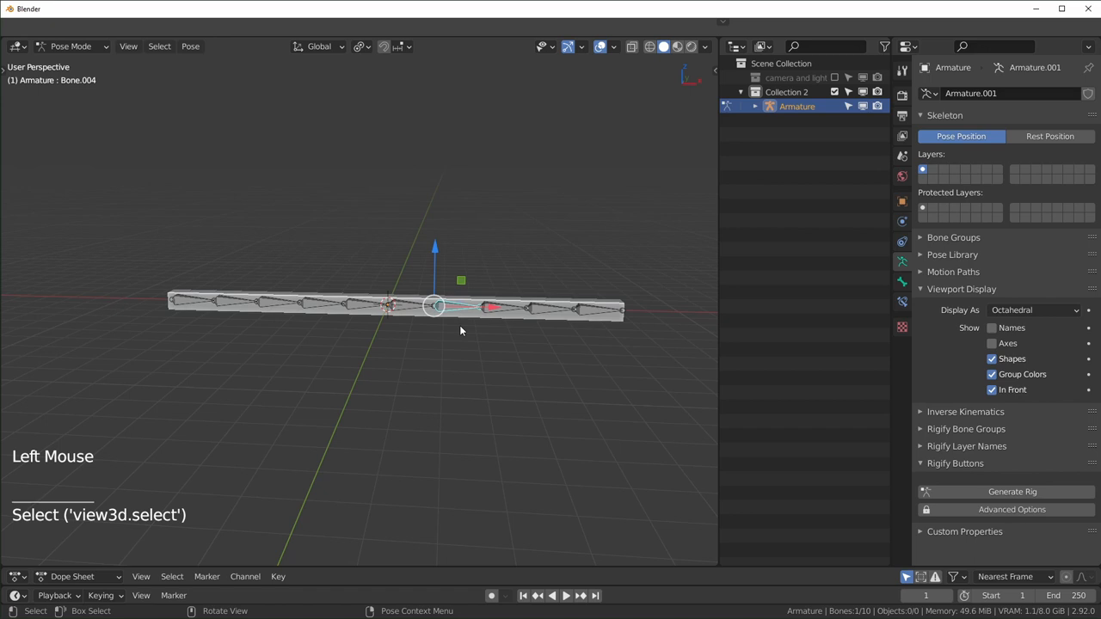
pyautogui.press('Ctrl+Tab')
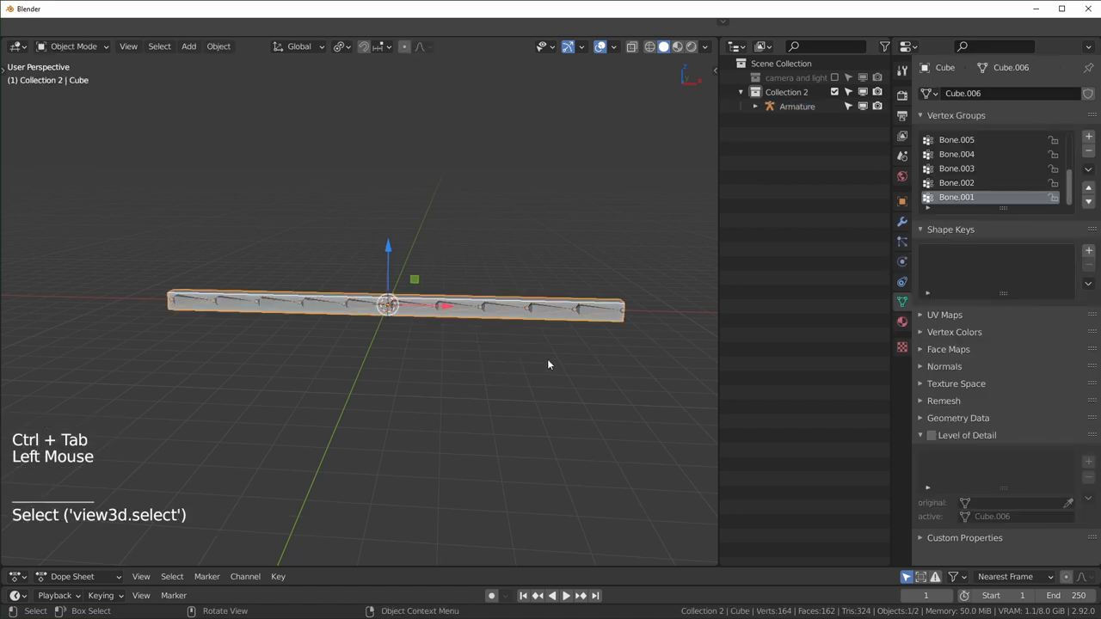
# Show the transform sidebar and clear the bar's scale with Alt+S
pyautogui.press('n')
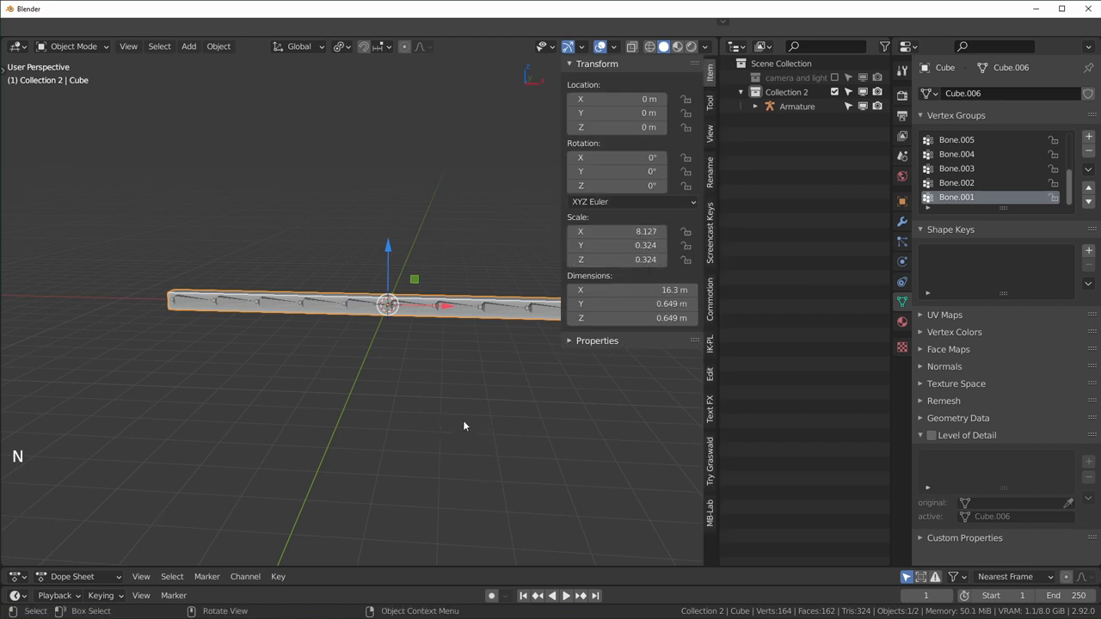
pyautogui.press('alt+s')
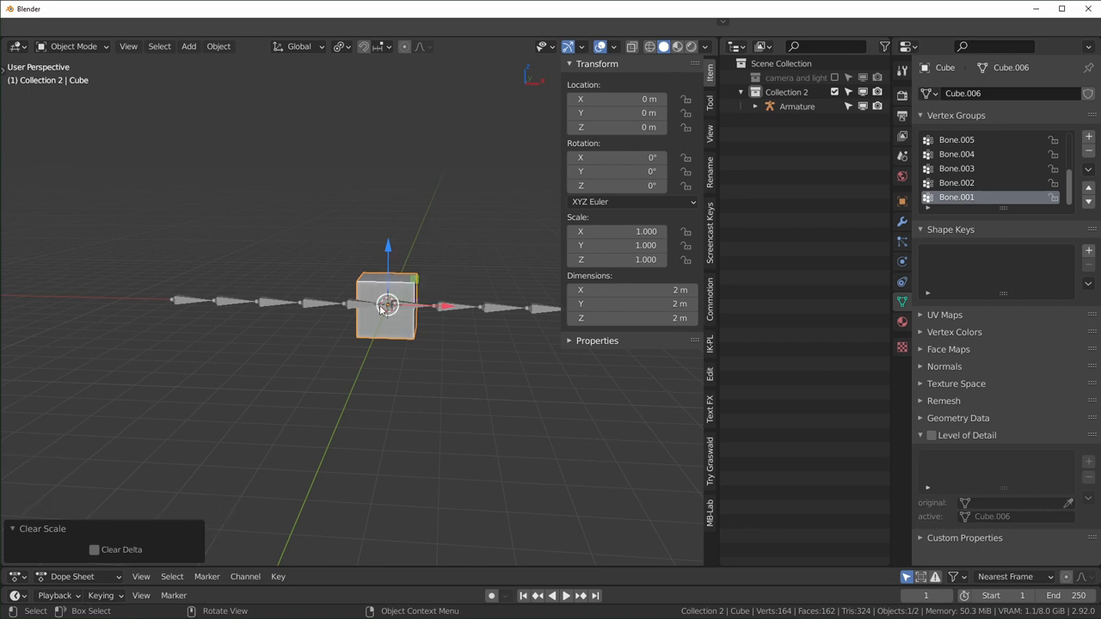
pyautogui.scroll(3)
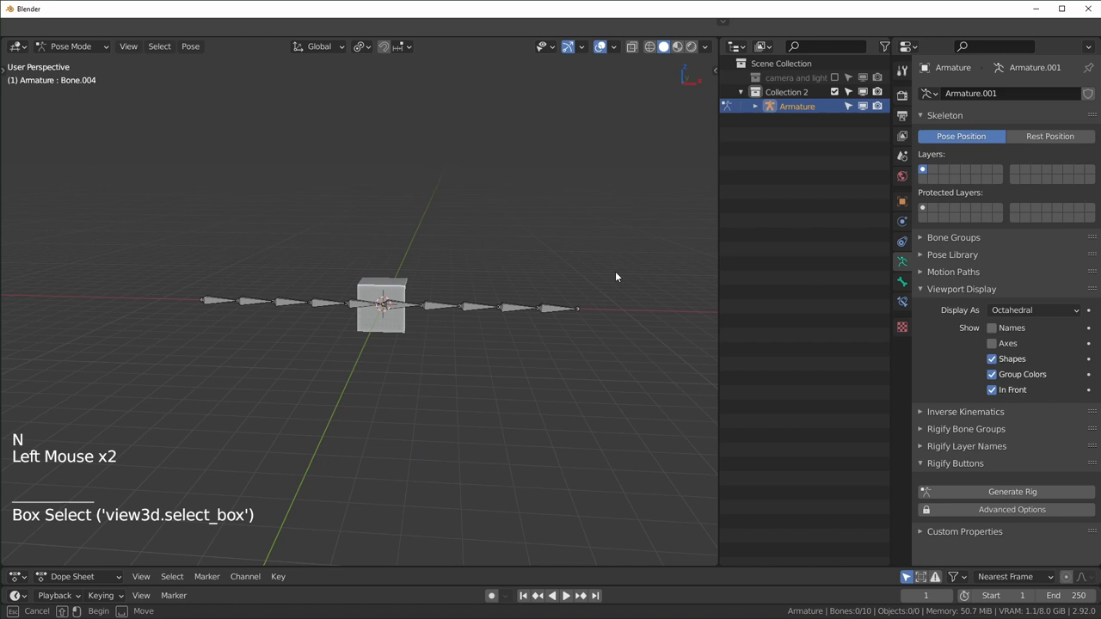
pyautogui.press('r')
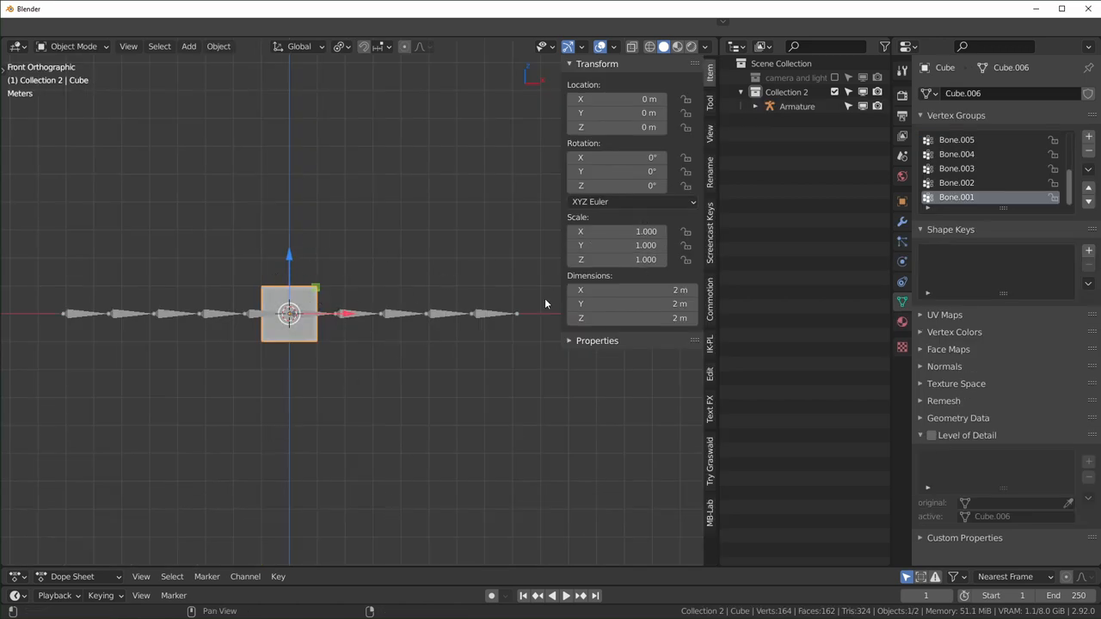
pyautogui.press('ctrl+z')
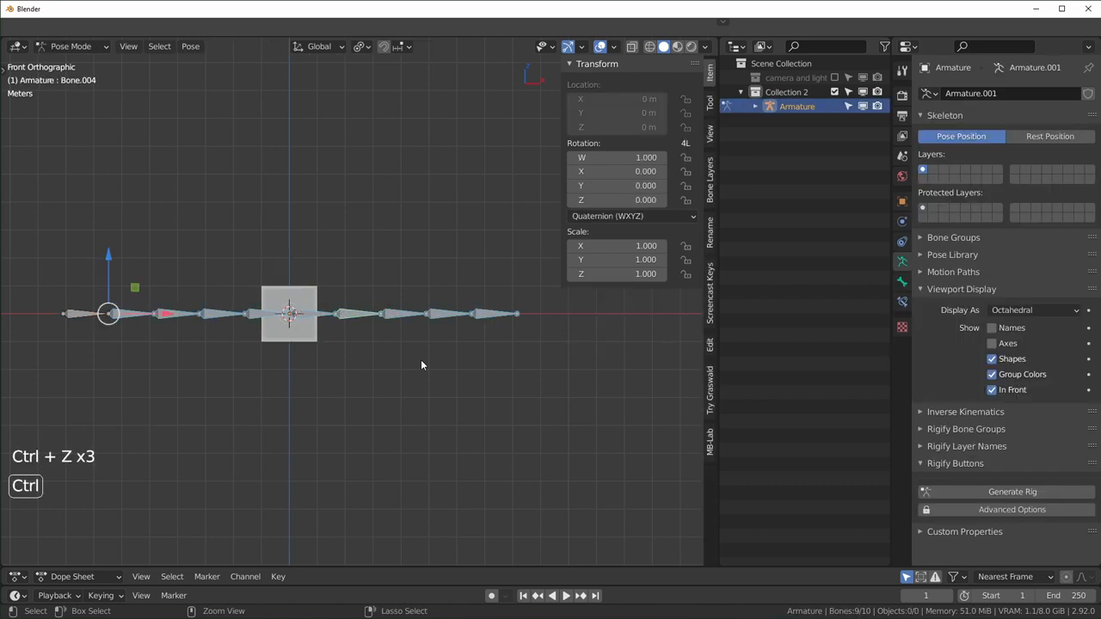
pyautogui.press('ctrl+z')
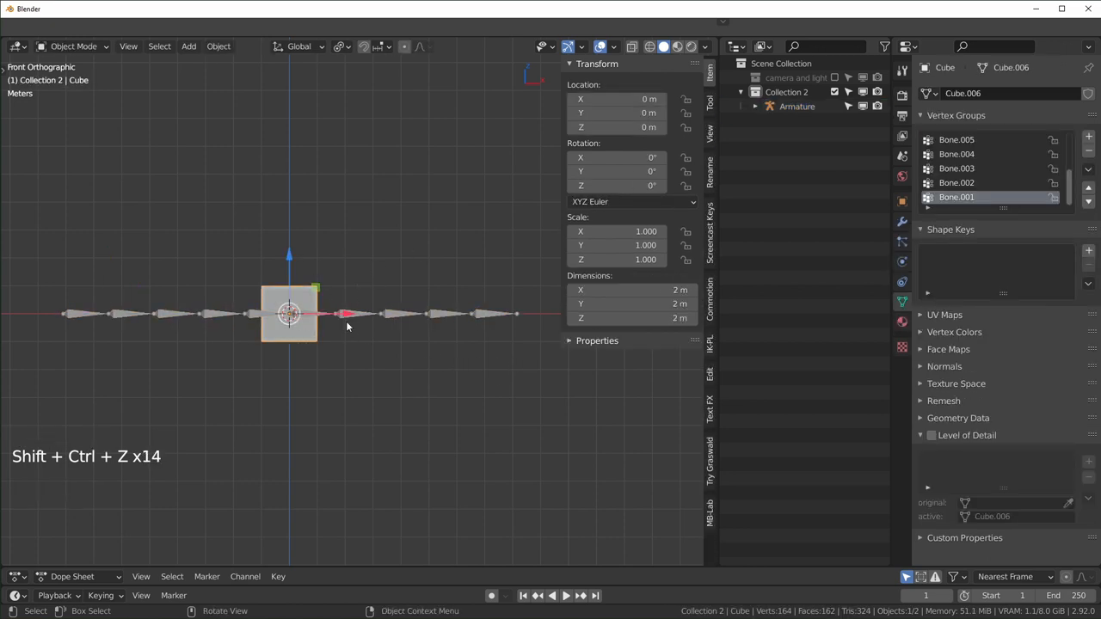
pyautogui.click(320, 306)
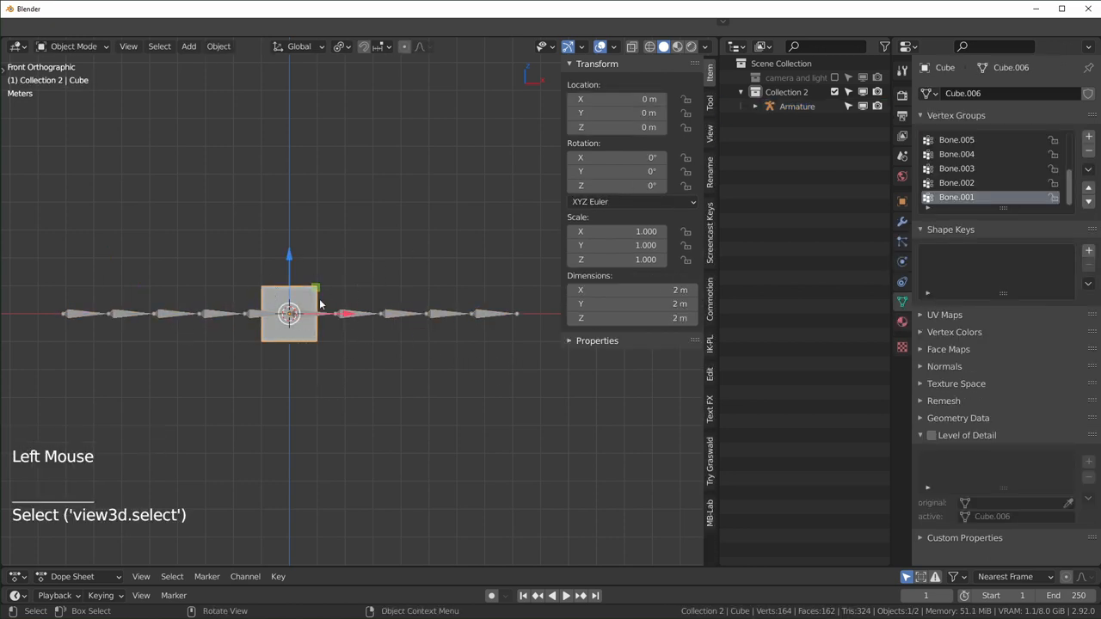
# Stretch the cube along X back into the 16.3 m bar with scale 8.127 × 0.324 × 0.324
pyautogui.press('s')
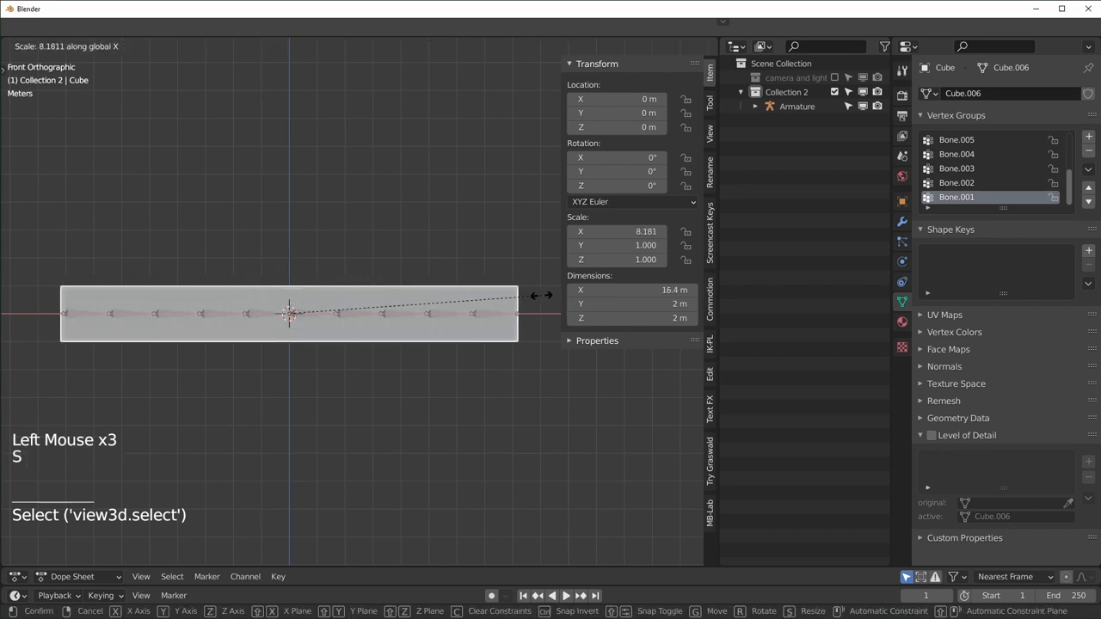
pyautogui.click(288, 314)
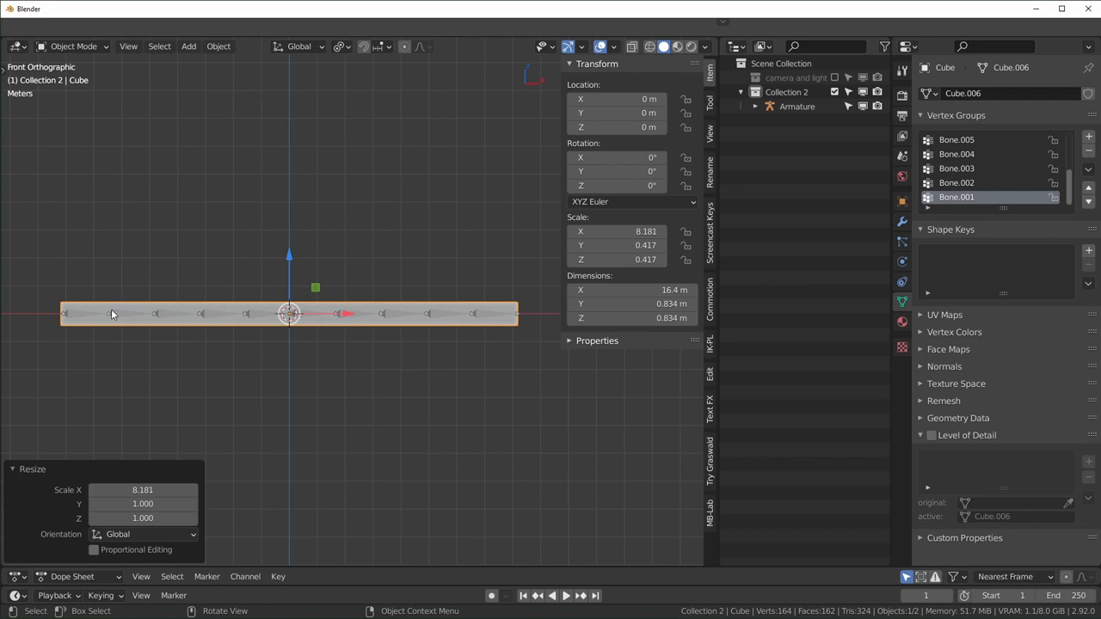
pyautogui.moveTo(454, 312)
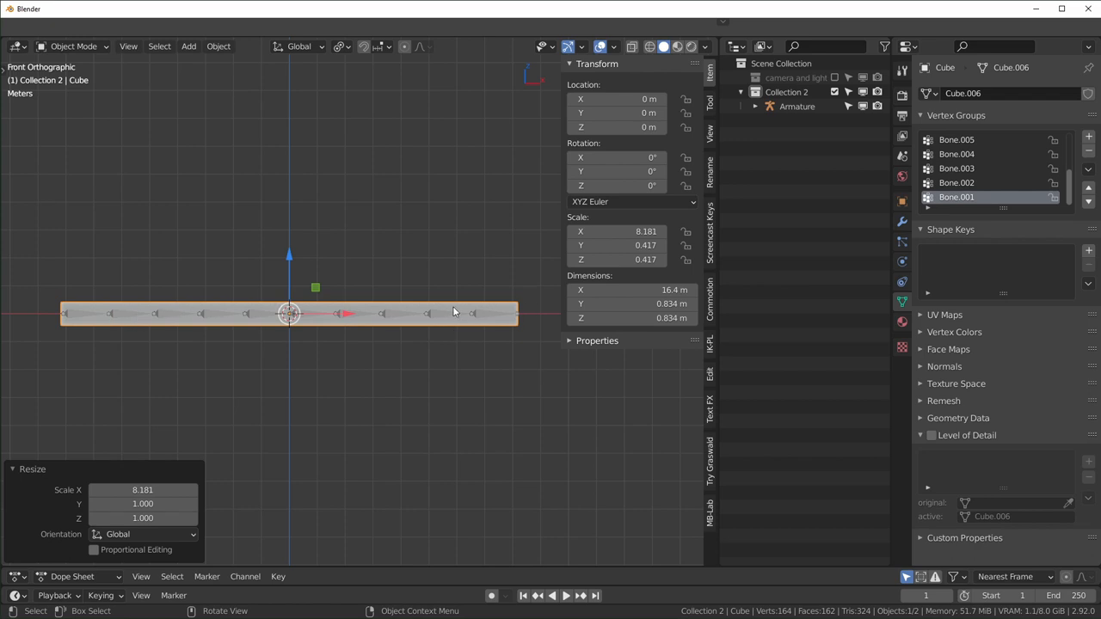
pyautogui.press('ctrl+Tab')
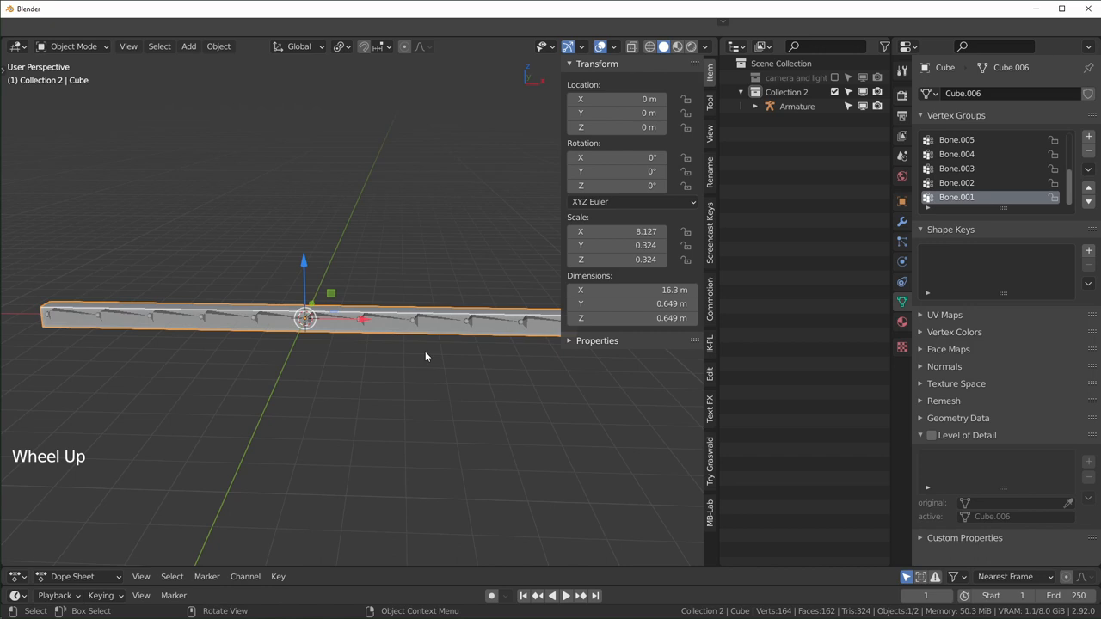
# Apply the bar's scale with Ctrl+A so it reads 1.000 on every axis
pyautogui.scroll(-3)
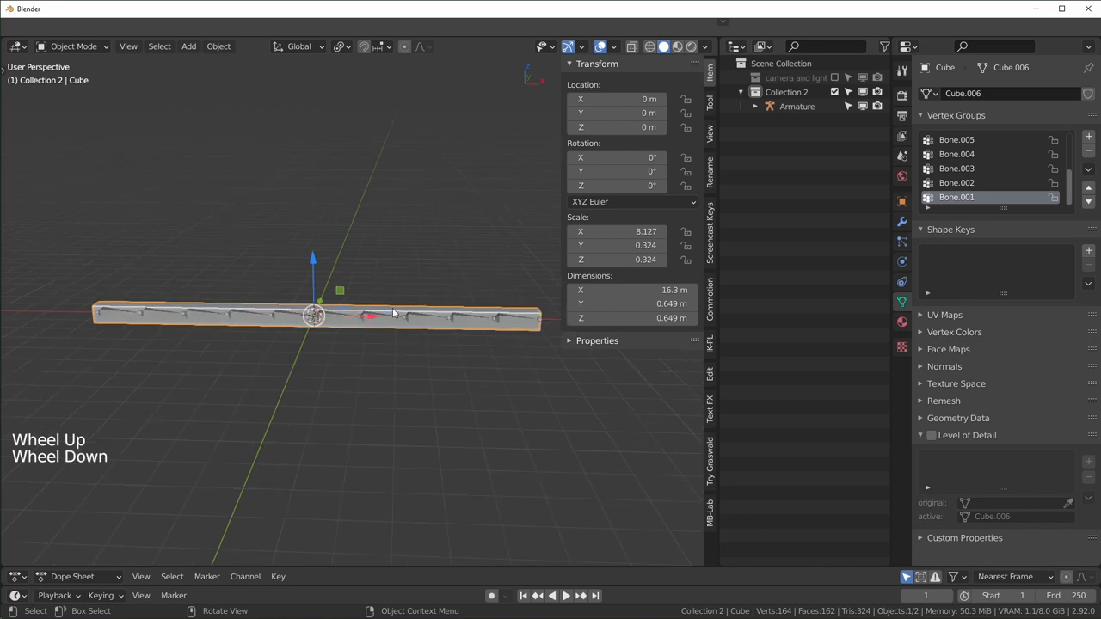
pyautogui.moveTo(506, 447)
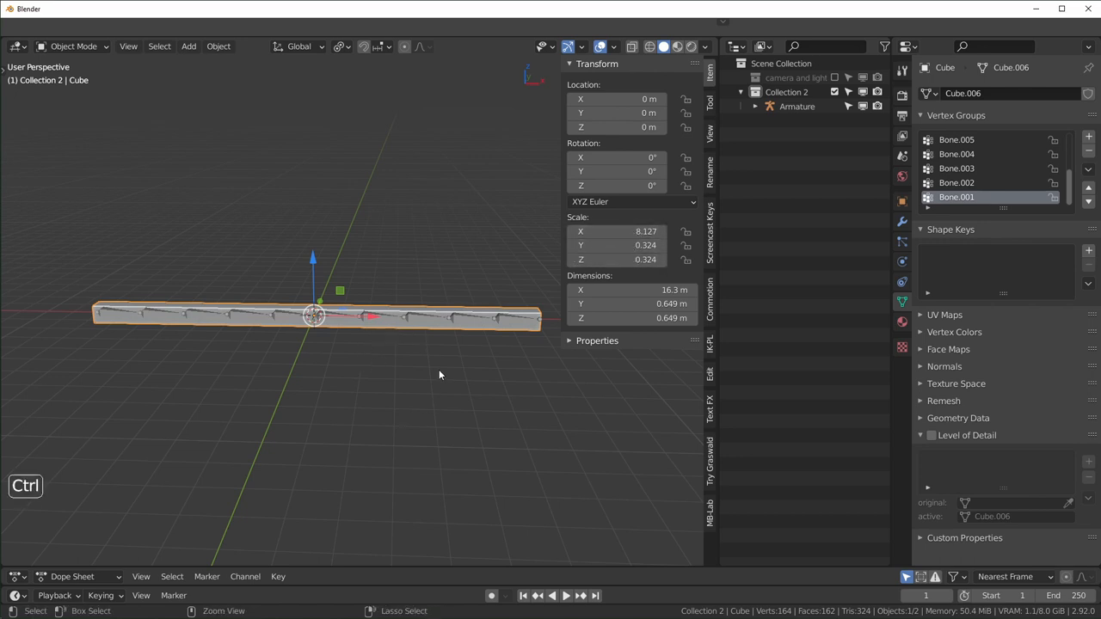
pyautogui.press('ctrl+a')
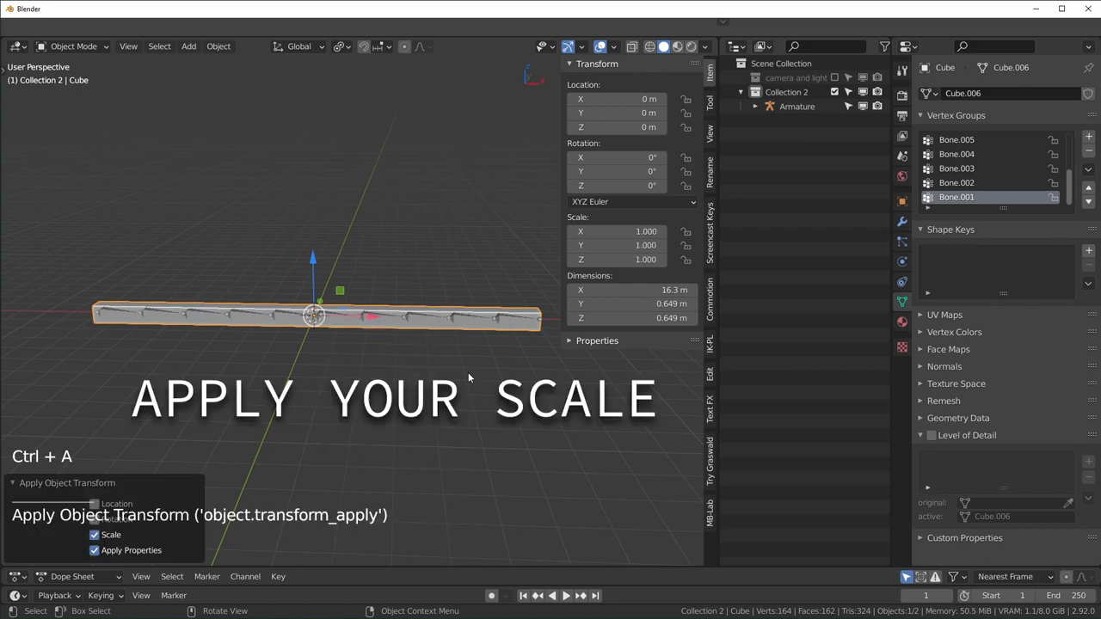